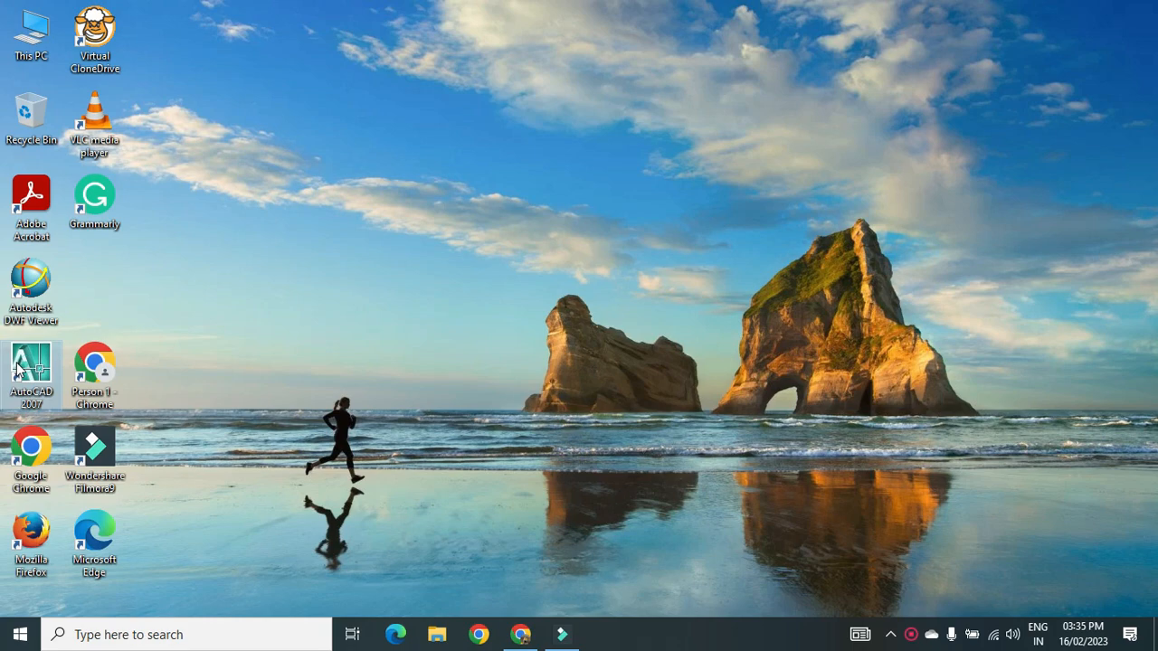
# Launch AutoCAD 2007 from the desktop icon into a new empty drawing
pyautogui.doubleClick(31, 371)
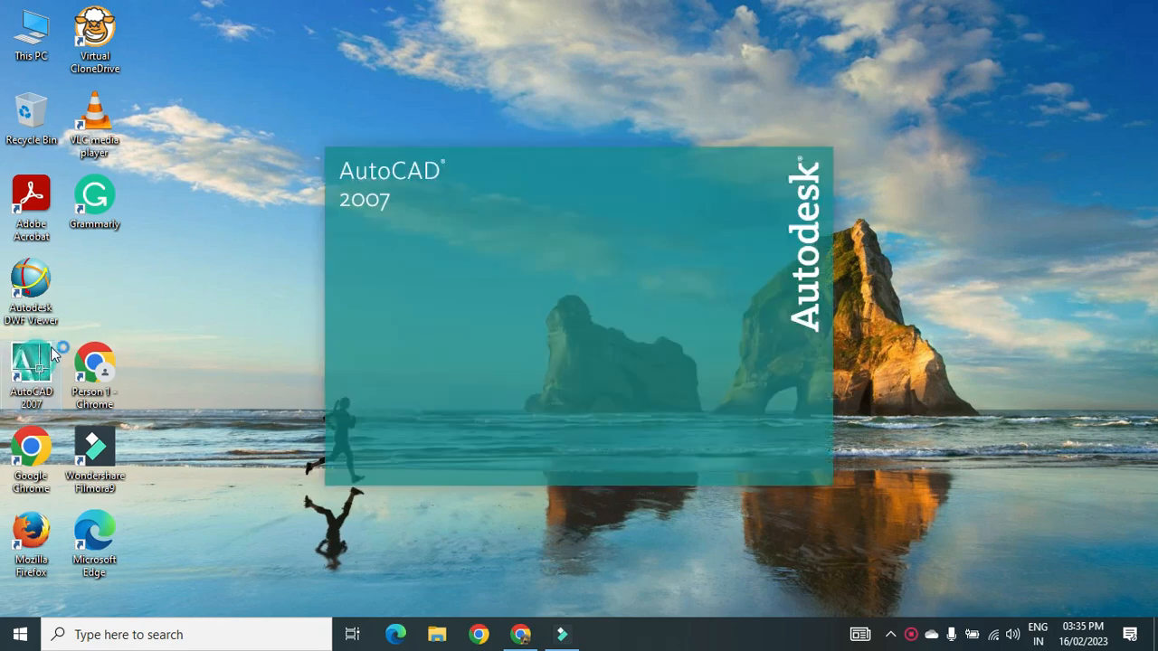
pyautogui.doubleClick(30, 362)
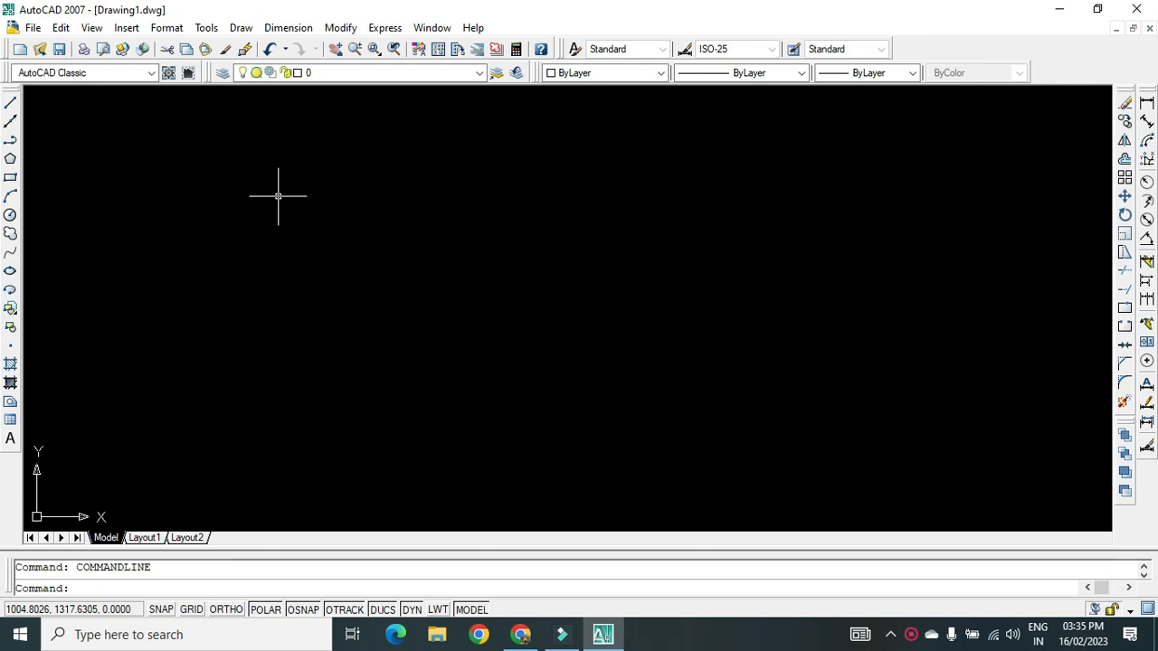
pyautogui.moveTo(279, 195)
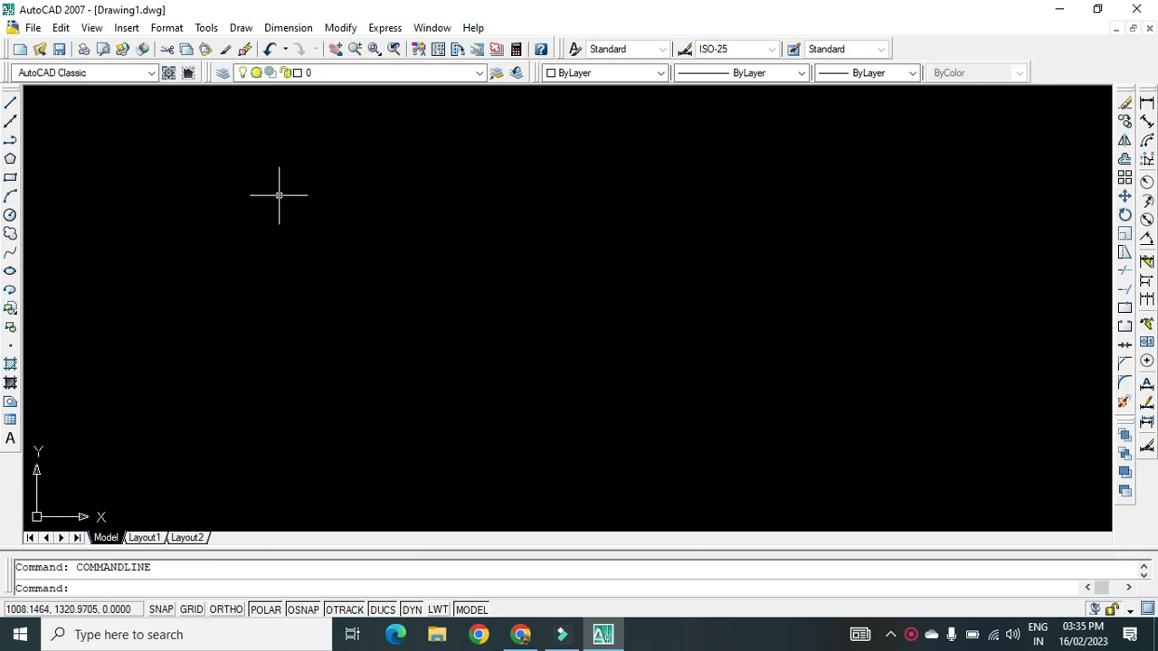
pyautogui.moveTo(145, 206)
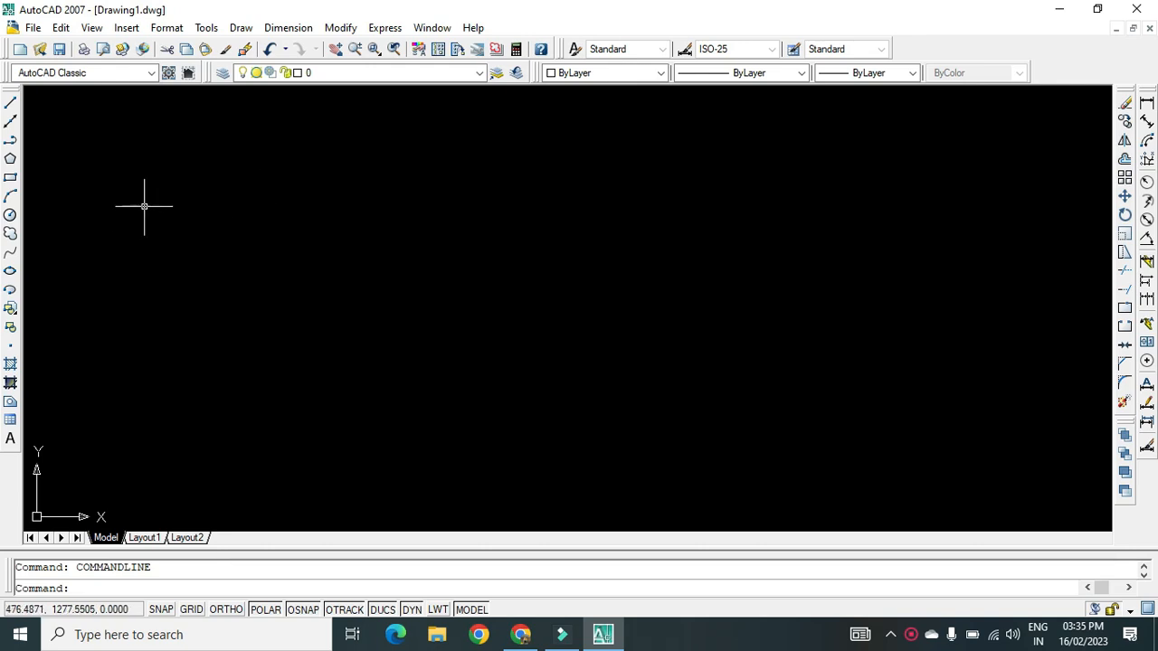
pyautogui.moveTo(65, 100)
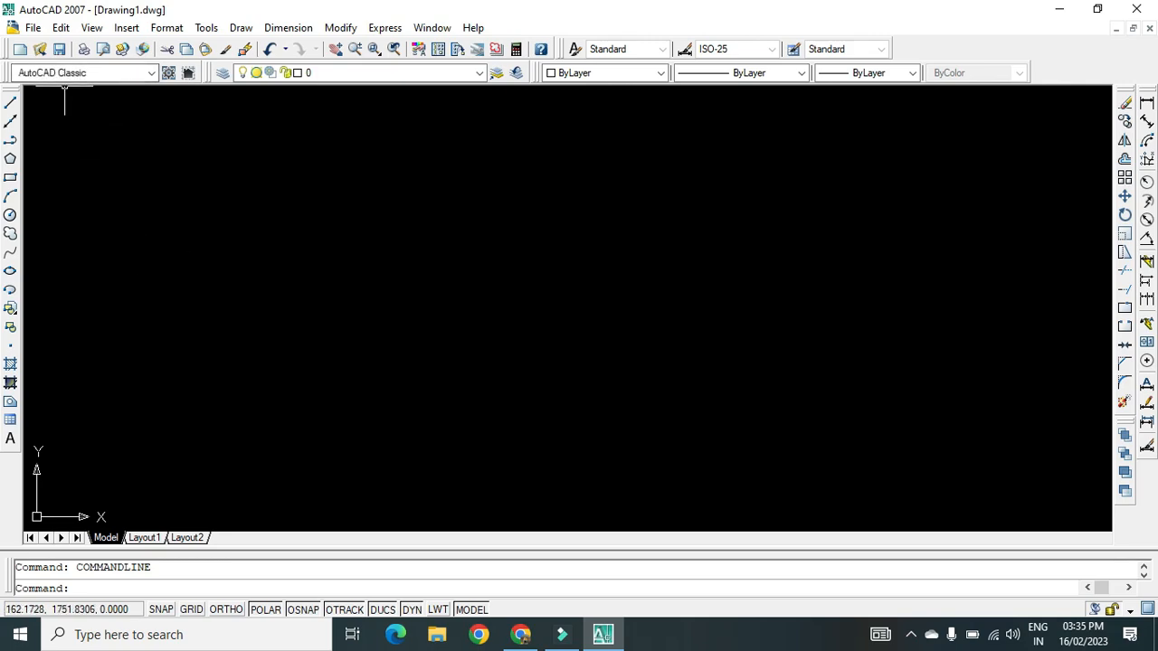
# Create a new drawing from the acad -Named Plot Styles template
pyautogui.click(32, 27)
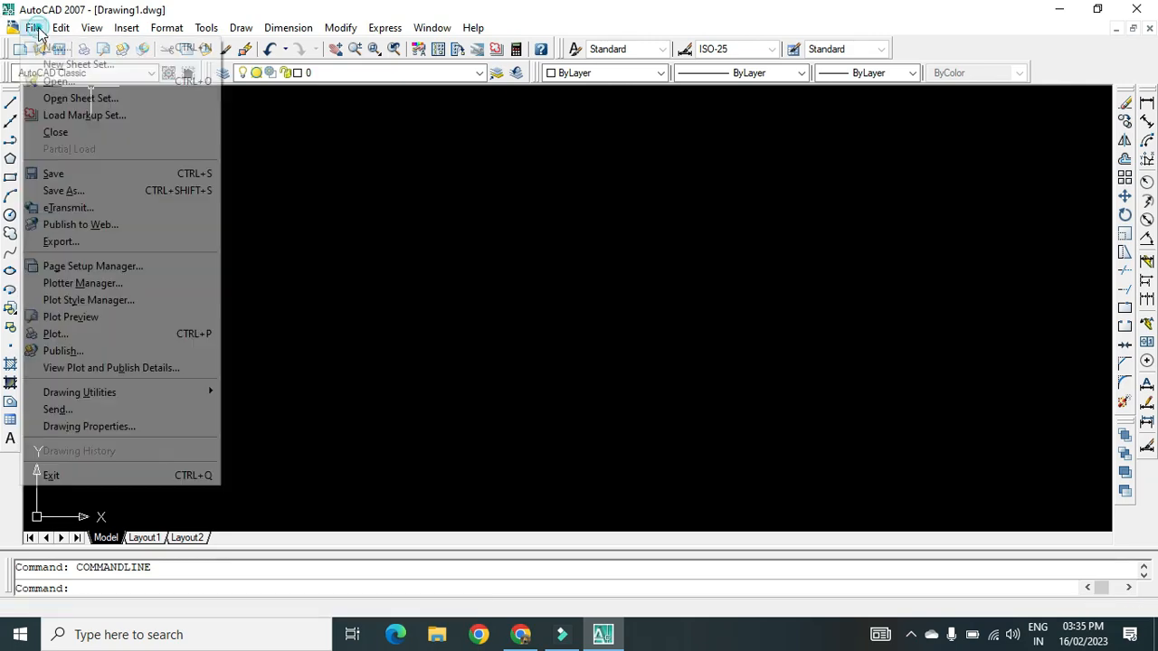
pyautogui.click(20, 48)
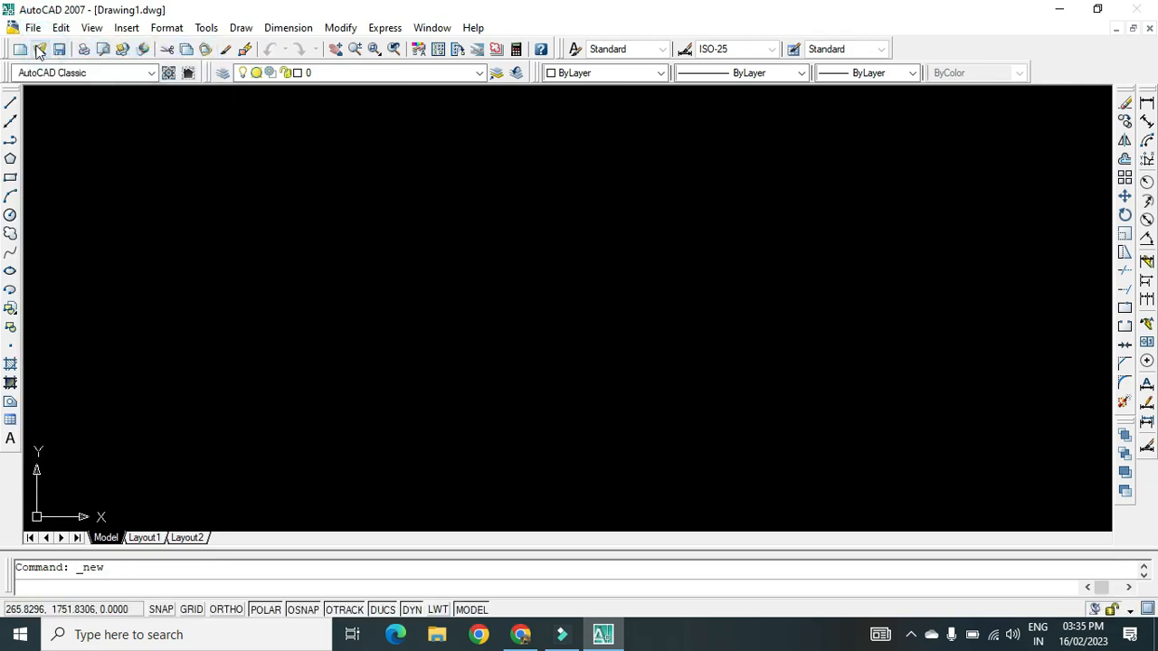
pyautogui.click(19, 49)
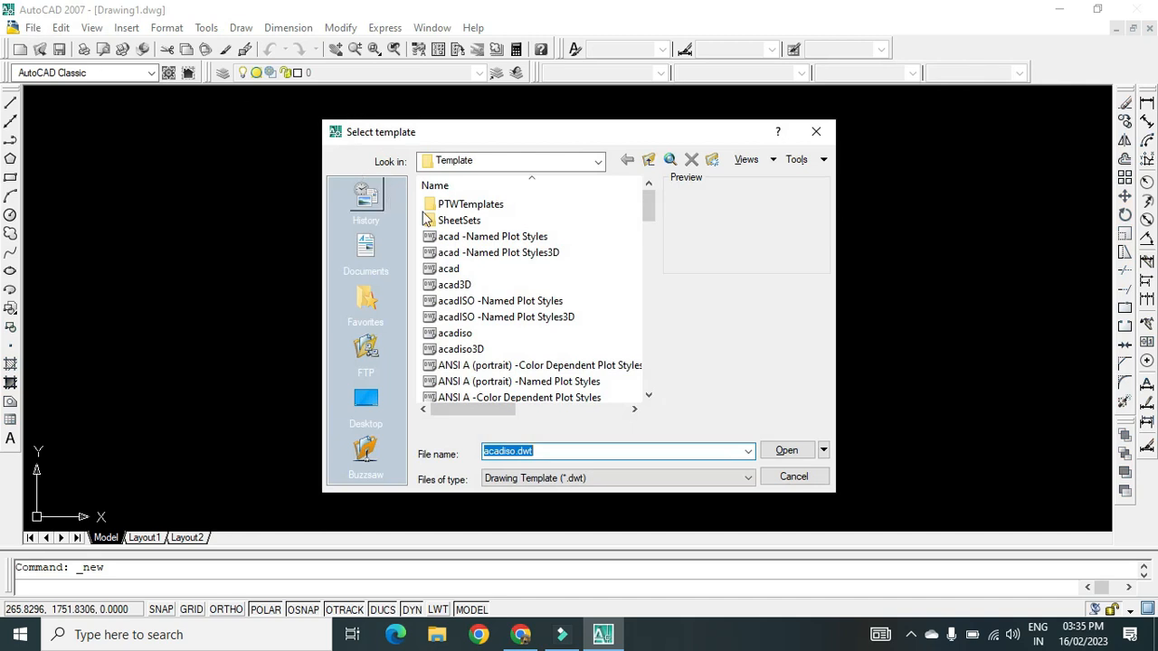
pyautogui.moveTo(492, 235)
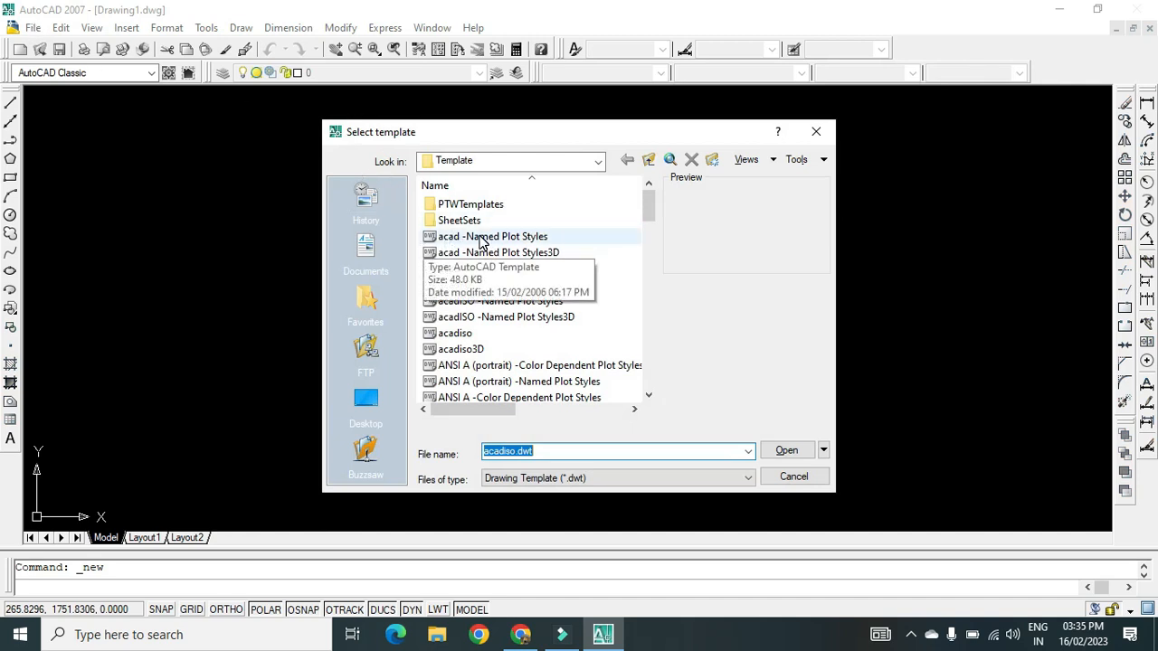
pyautogui.click(492, 235)
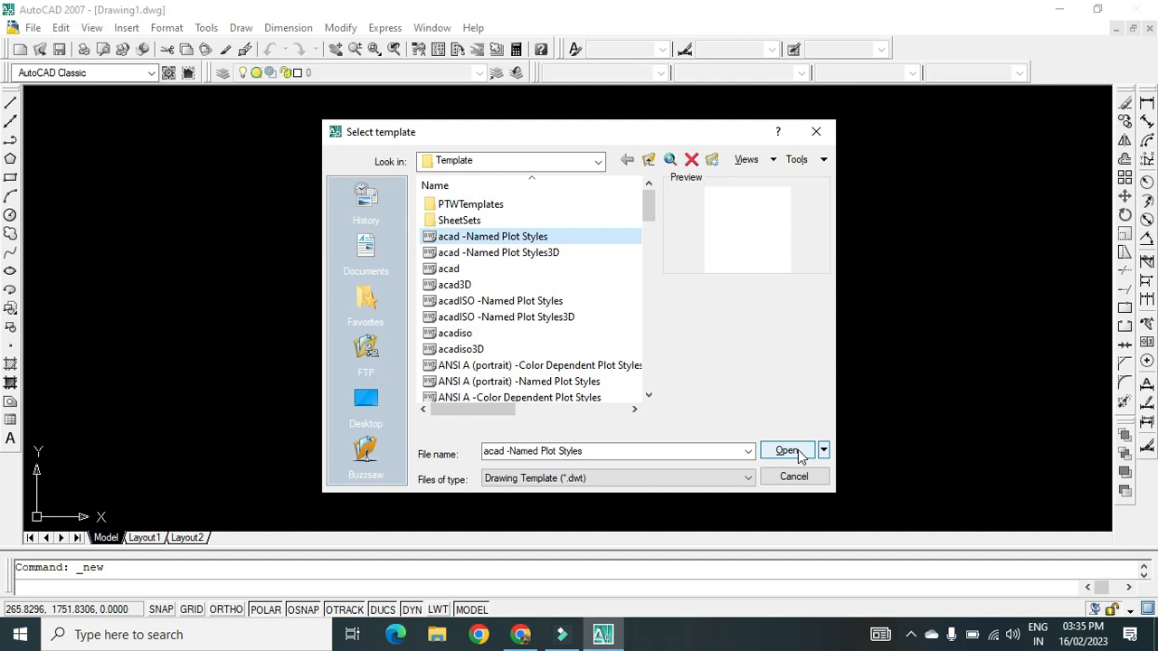
pyautogui.click(785, 450)
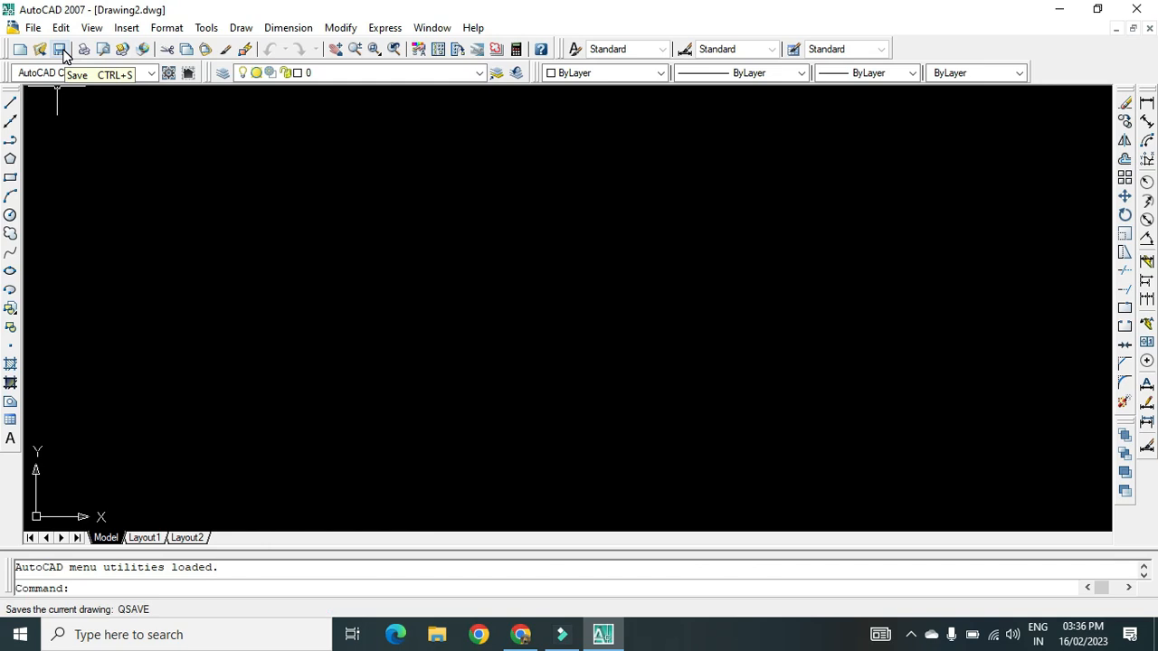
# Save the drawing as Session 1.dwg in the D:\Training folder
pyautogui.click(60, 49)
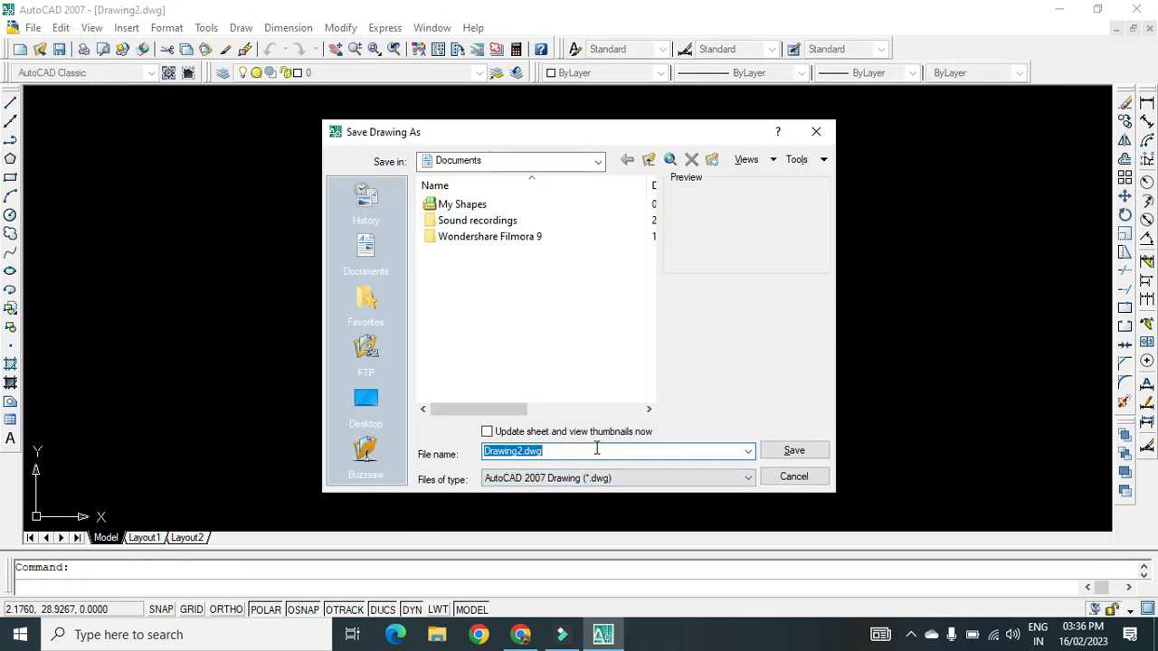
pyautogui.write('Session 1')
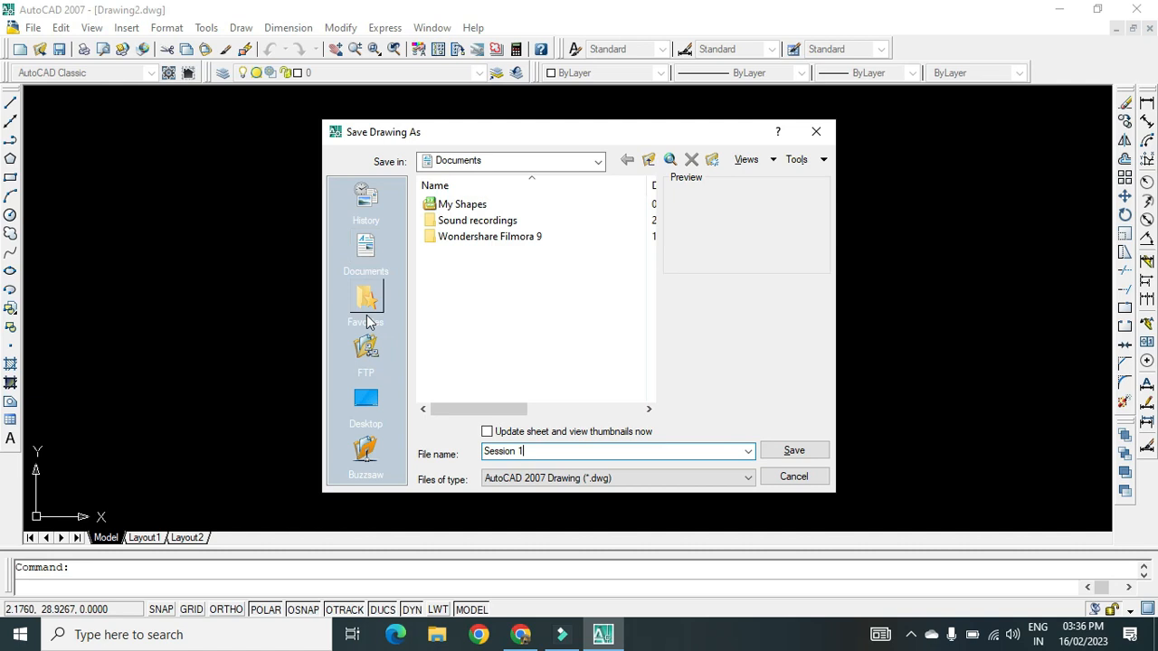
pyautogui.click(366, 400)
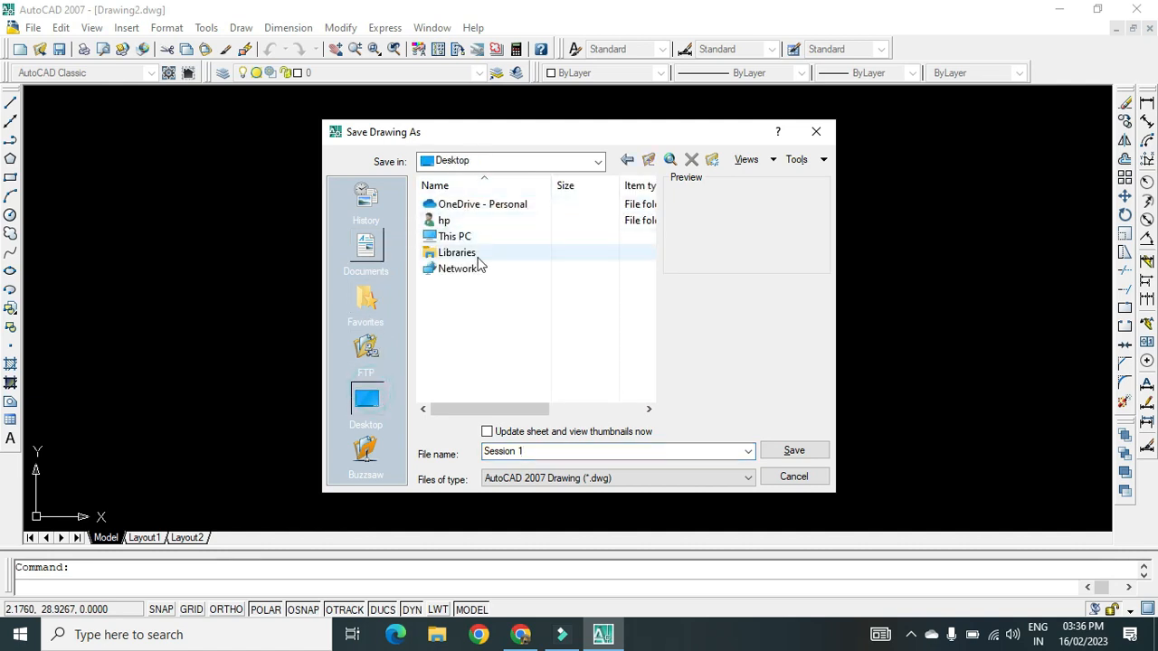
pyautogui.click(456, 235)
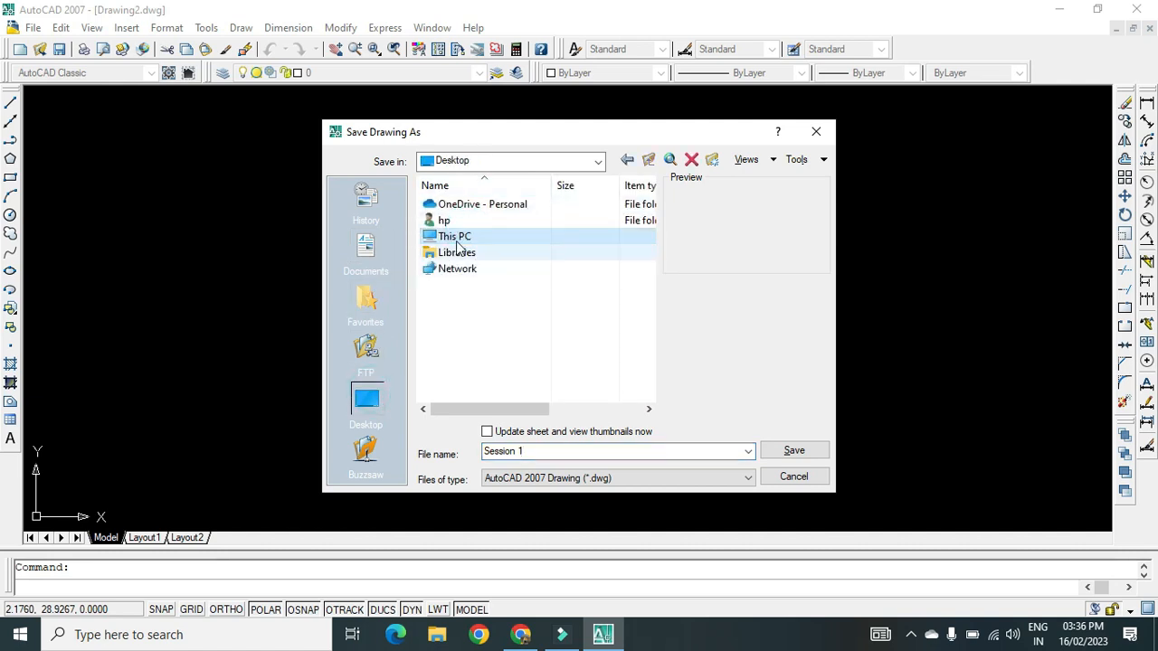
pyautogui.doubleClick(456, 235)
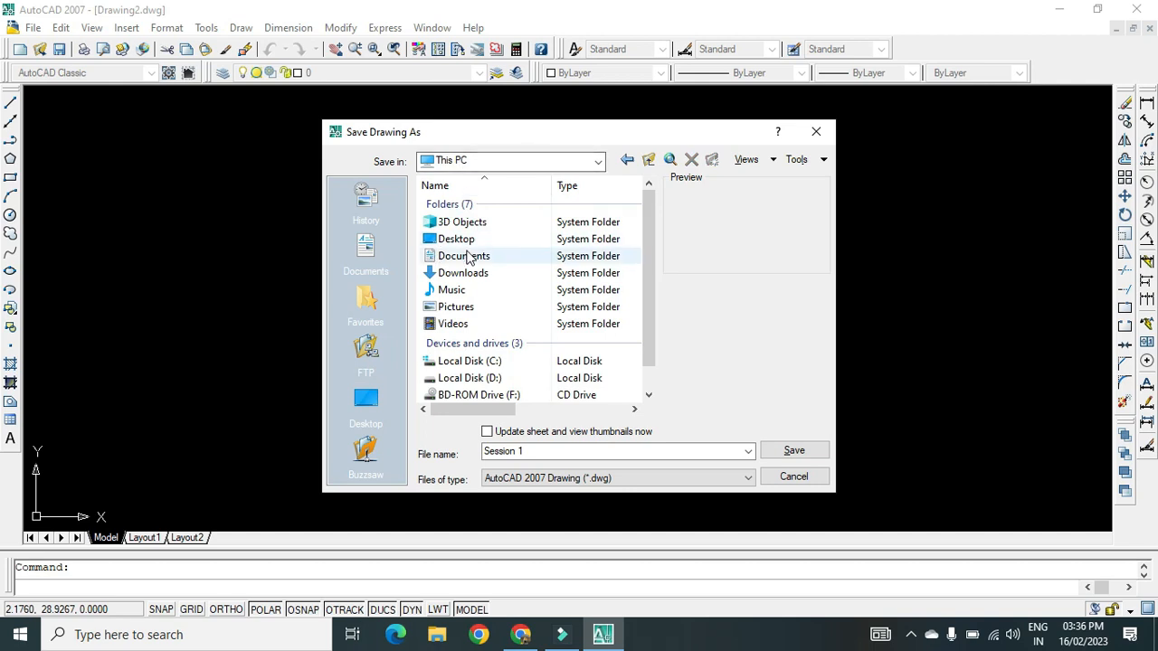
pyautogui.click(463, 272)
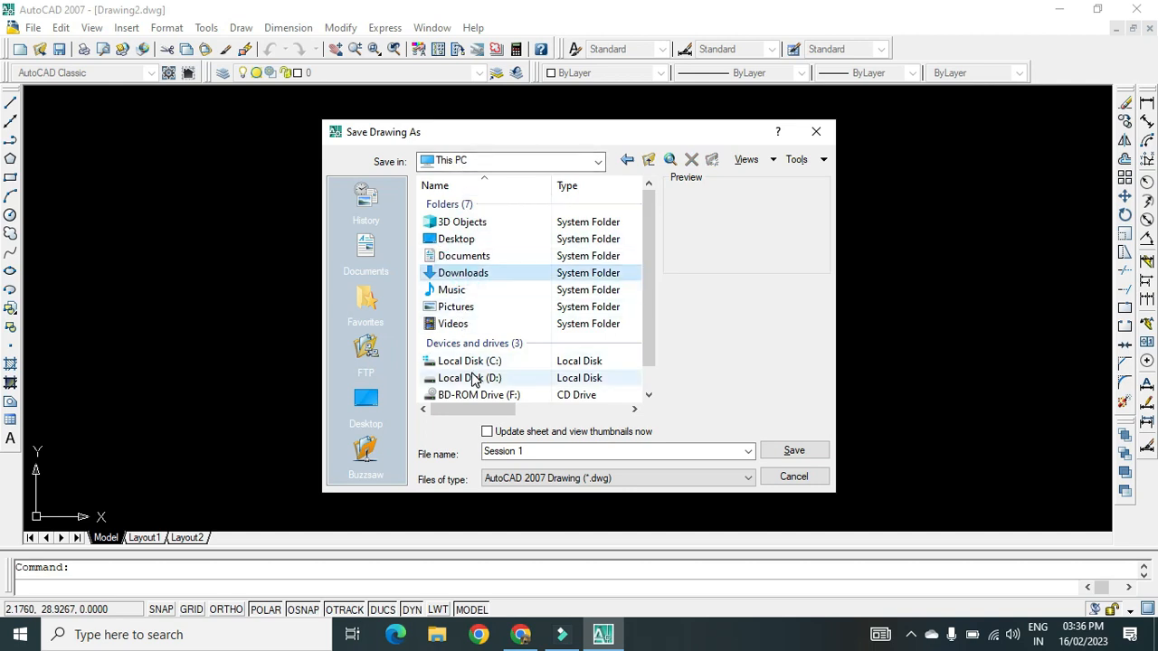
pyautogui.doubleClick(469, 378)
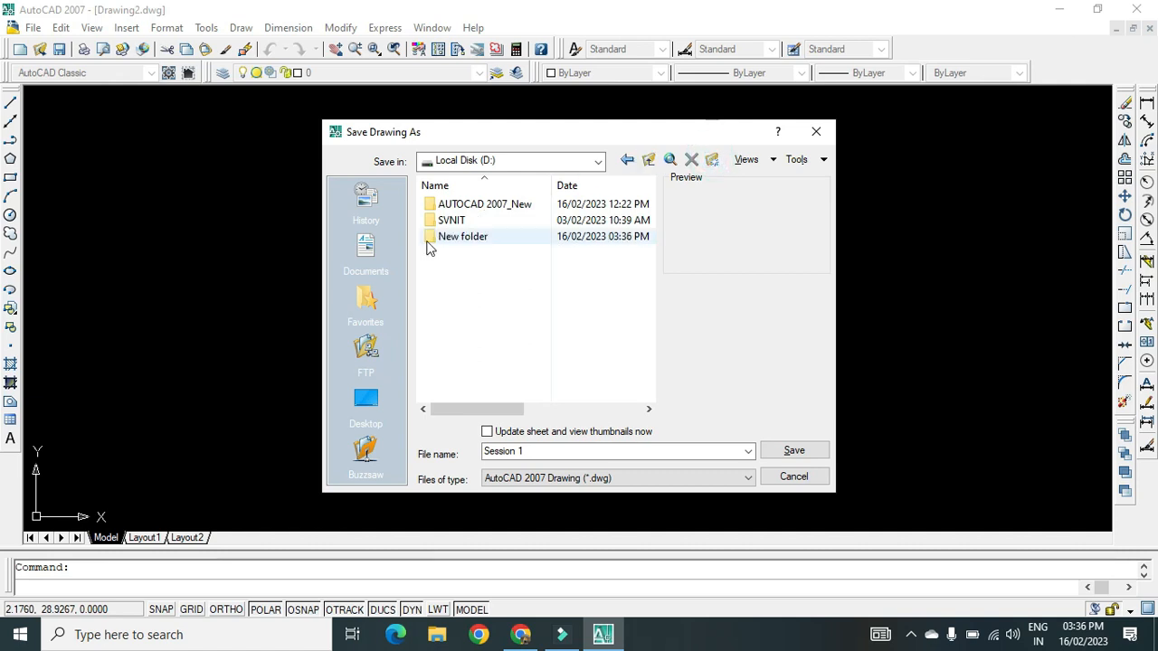
pyautogui.click(463, 235)
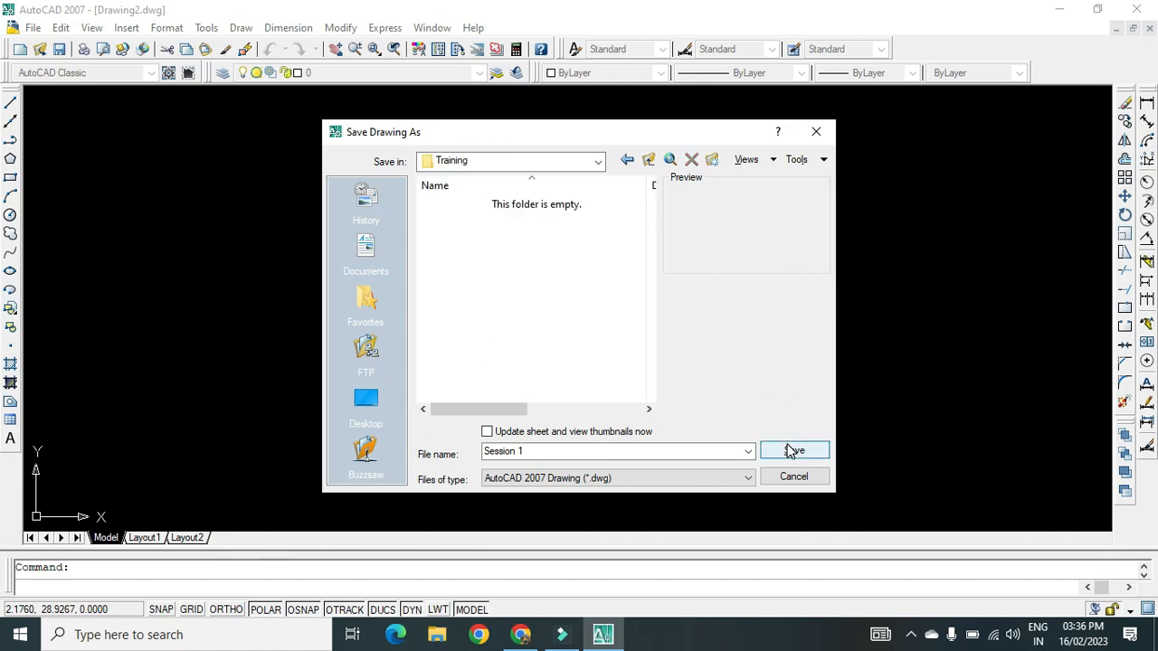
pyautogui.click(792, 451)
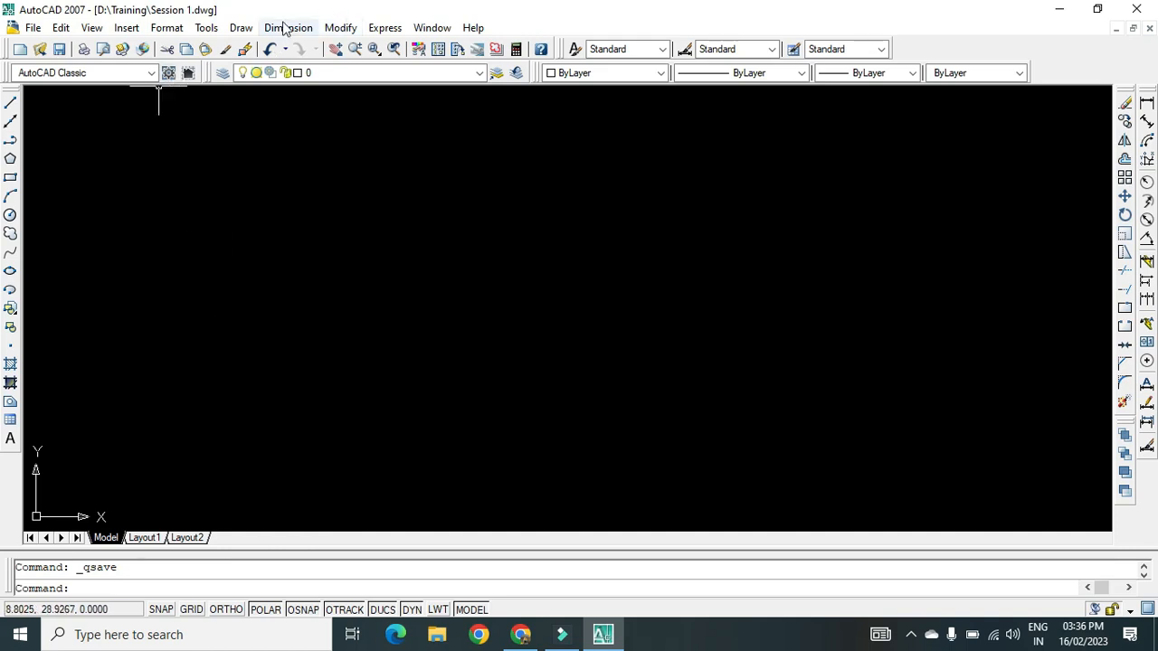
pyautogui.moveTo(127, 27)
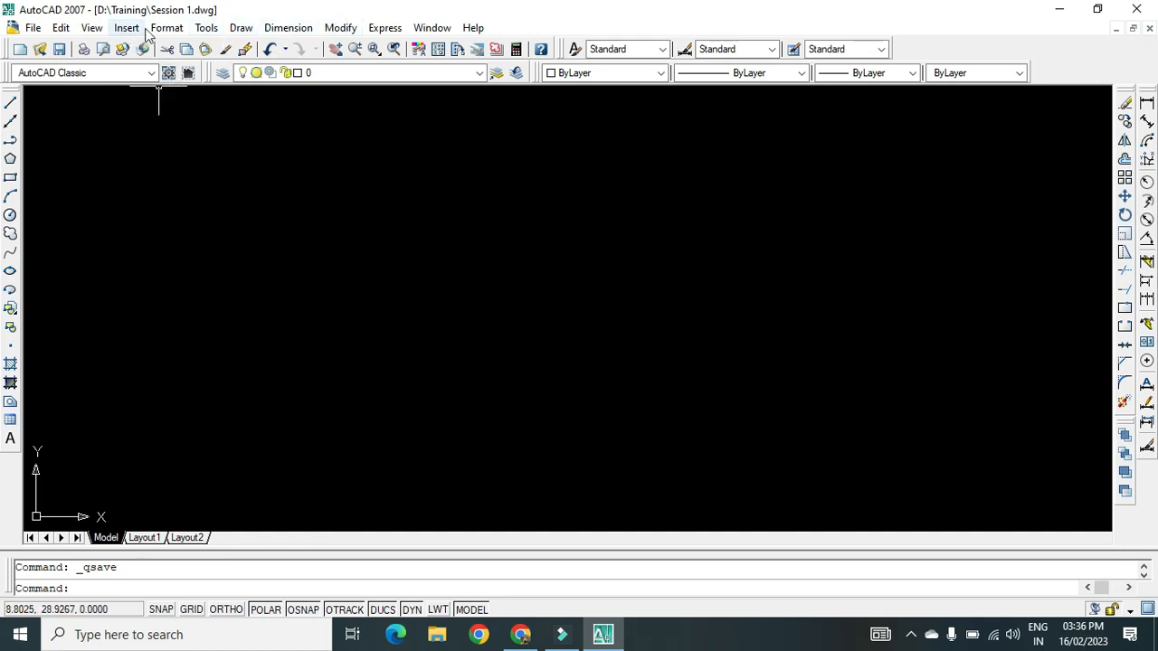
# Set drawing units to Decimal with 0.00 precision and millimeters insertion scale
pyautogui.click(166, 27)
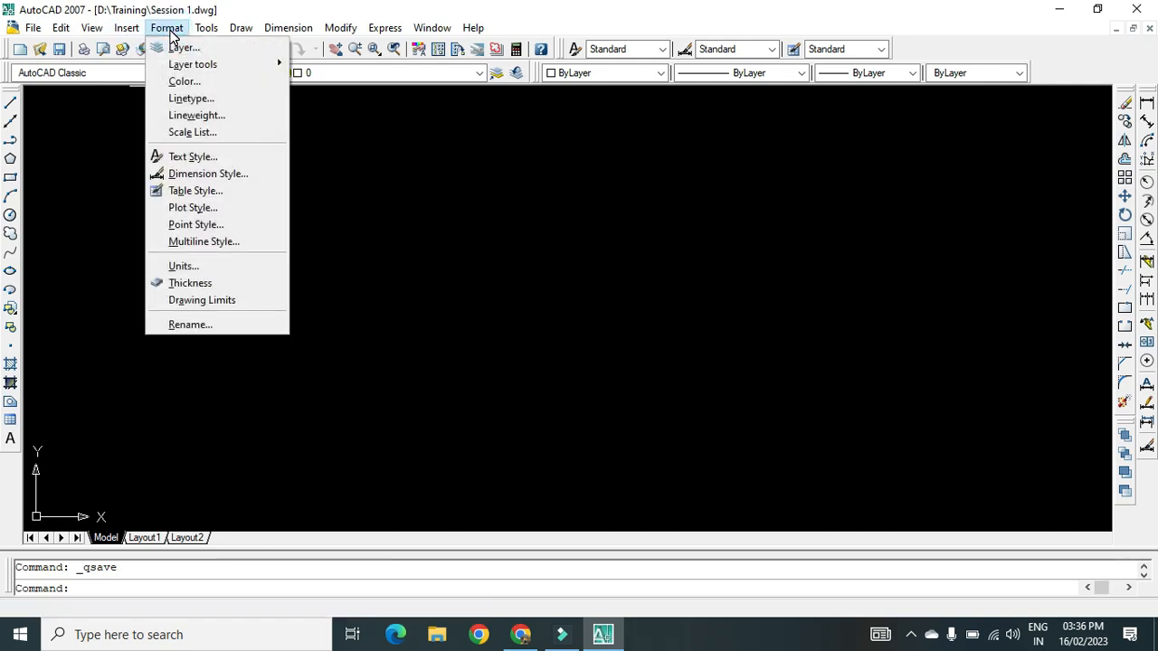
pyautogui.moveTo(184, 265)
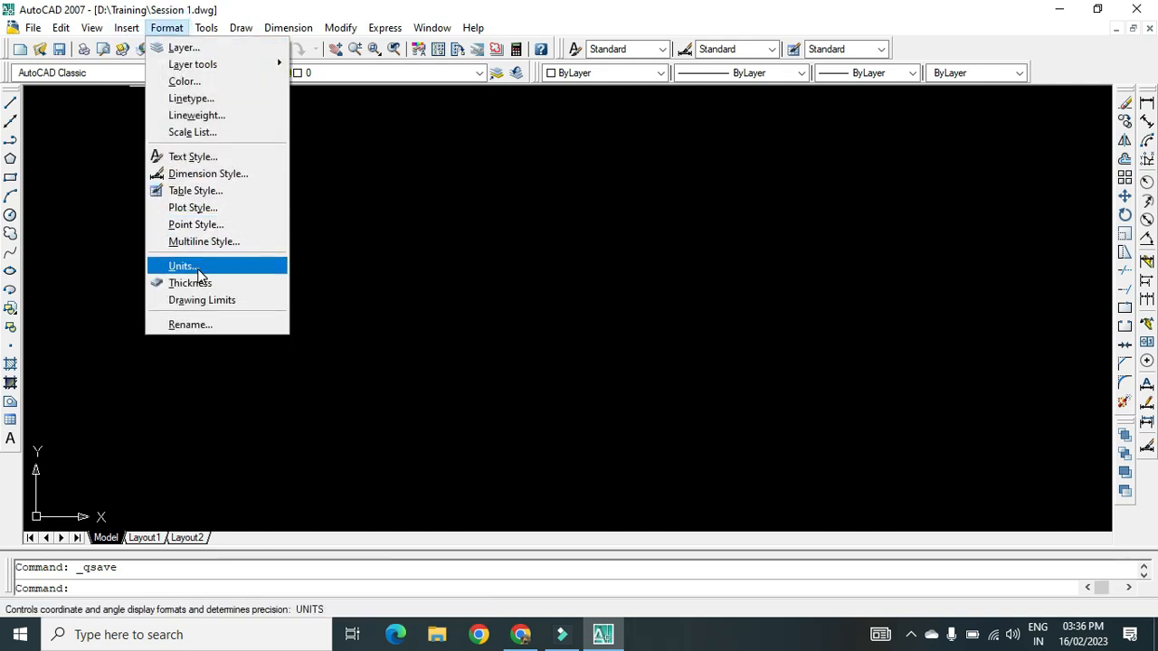
pyautogui.click(183, 264)
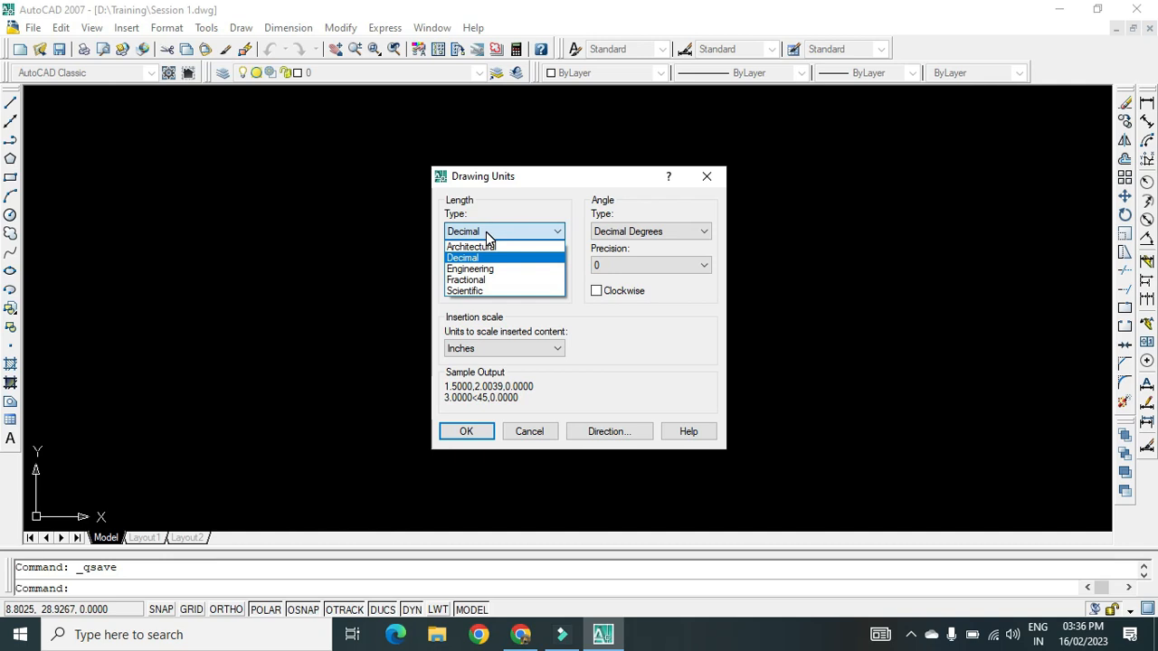
pyautogui.moveTo(512, 260)
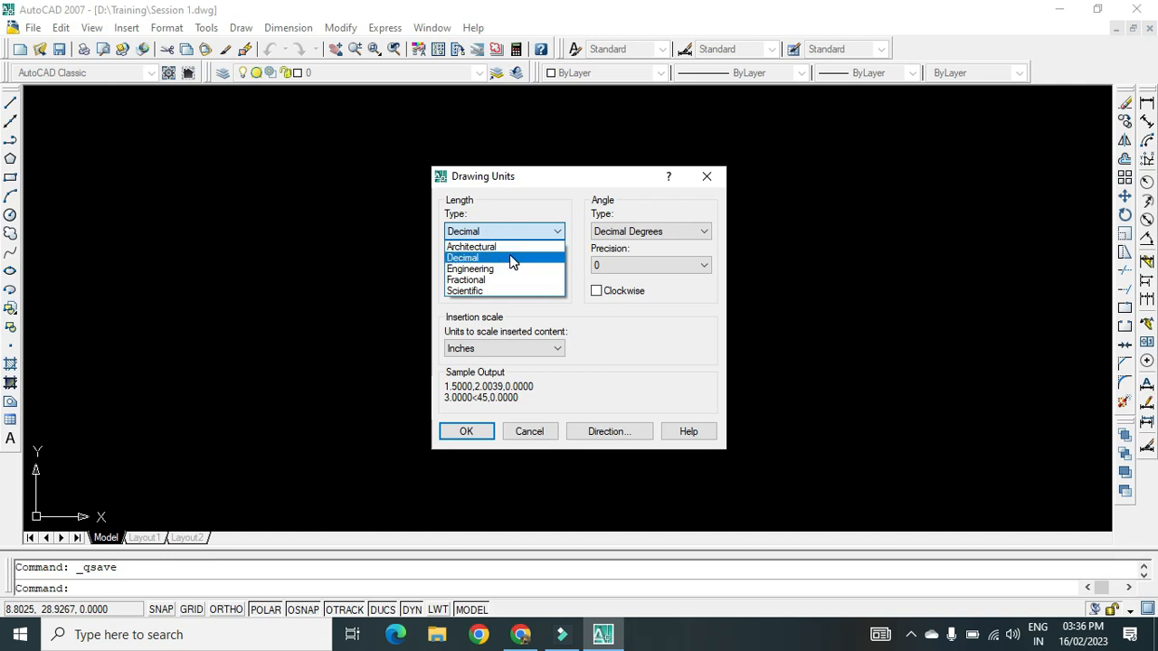
pyautogui.moveTo(521, 246)
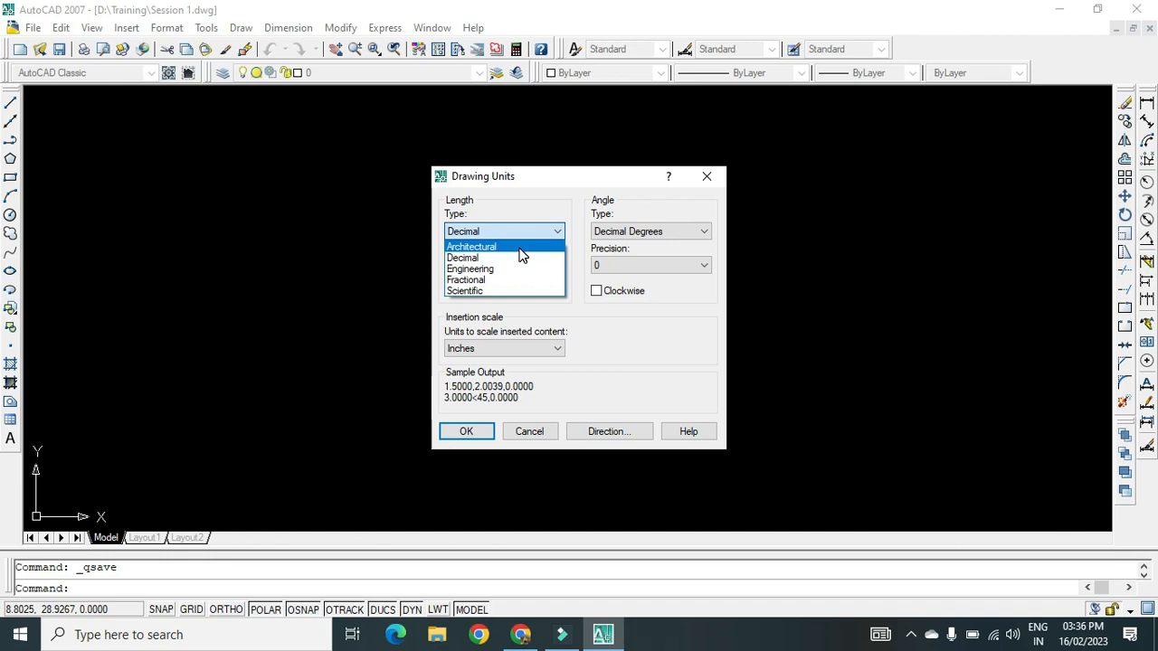
pyautogui.moveTo(510, 255)
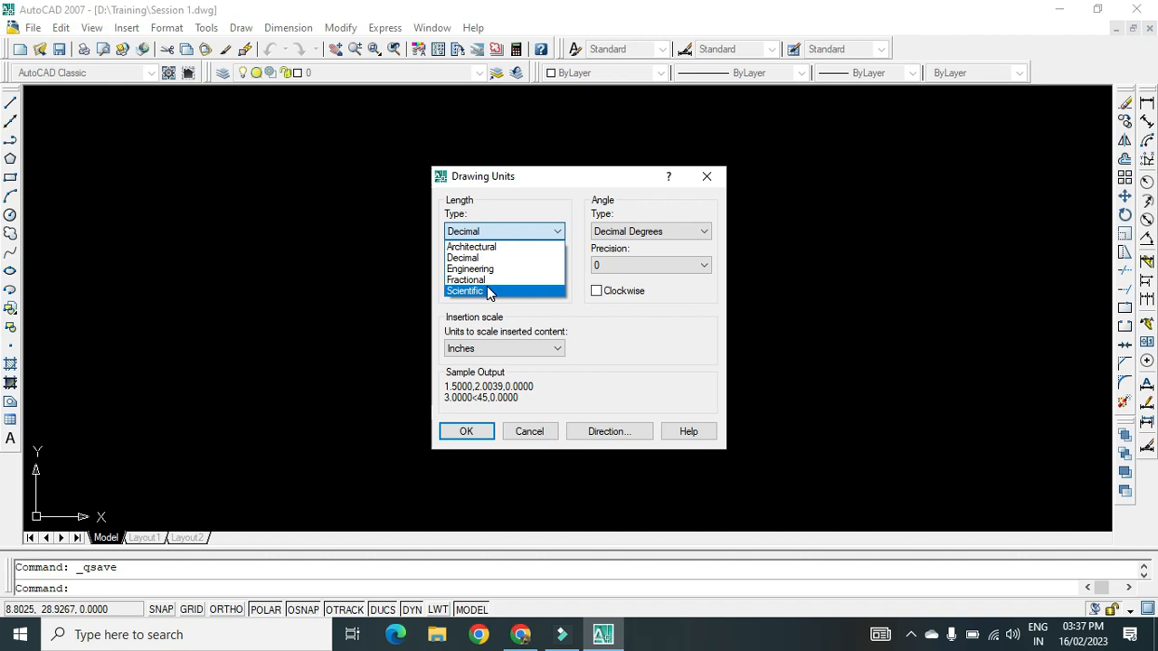
pyautogui.moveTo(505, 257)
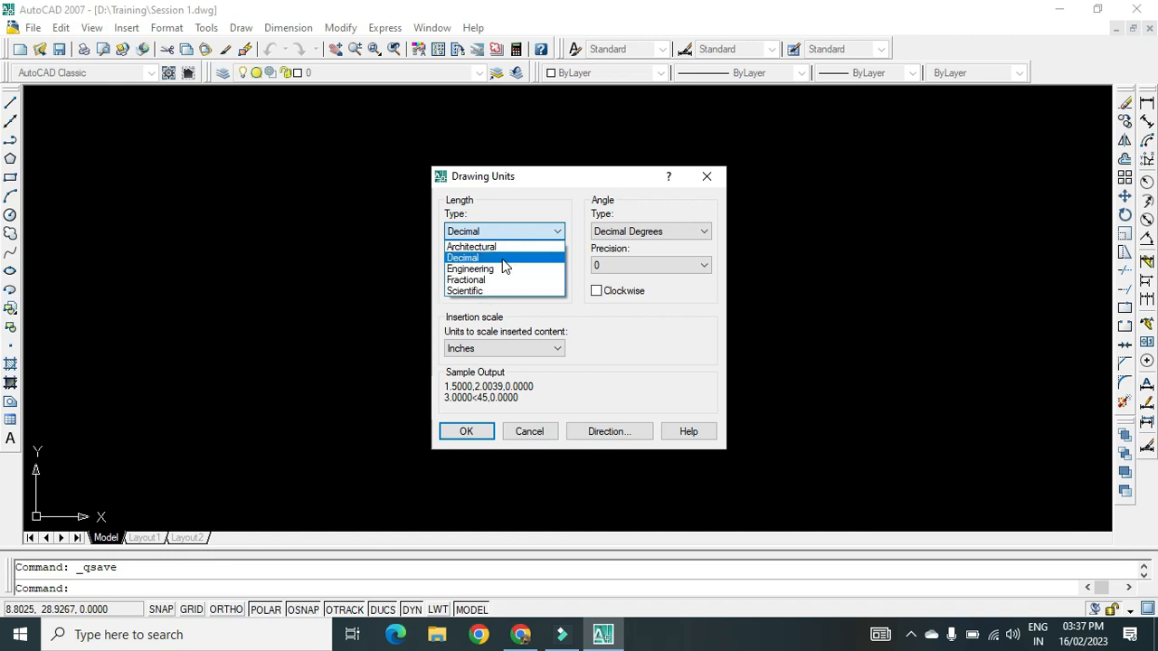
pyautogui.click(464, 257)
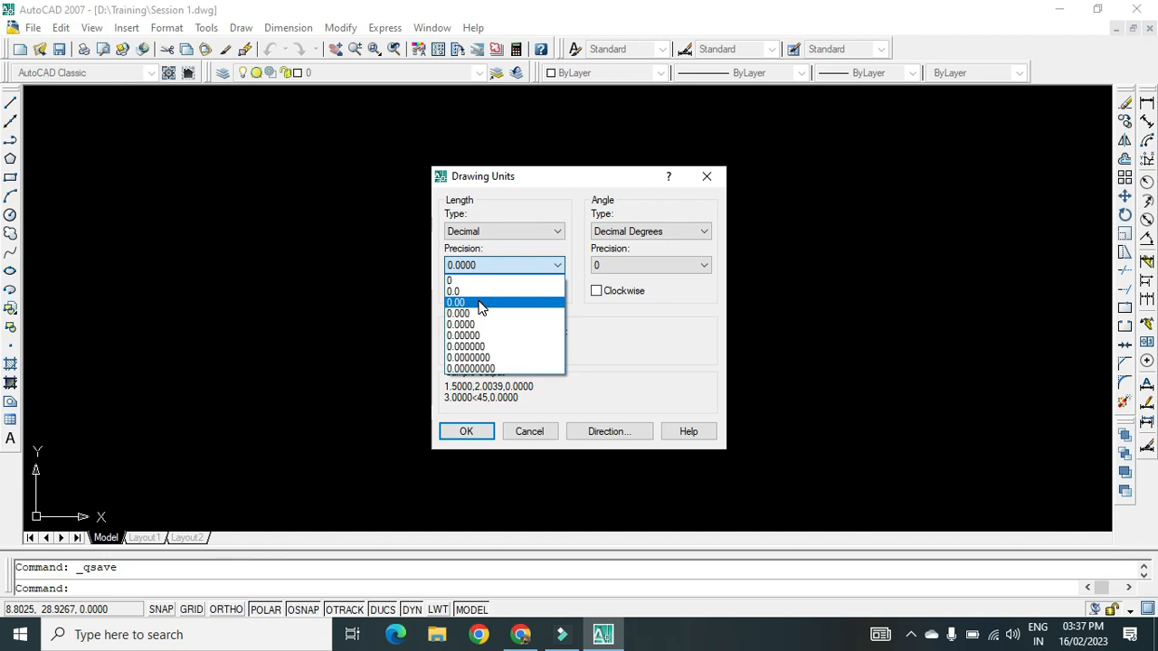
pyautogui.click(456, 302)
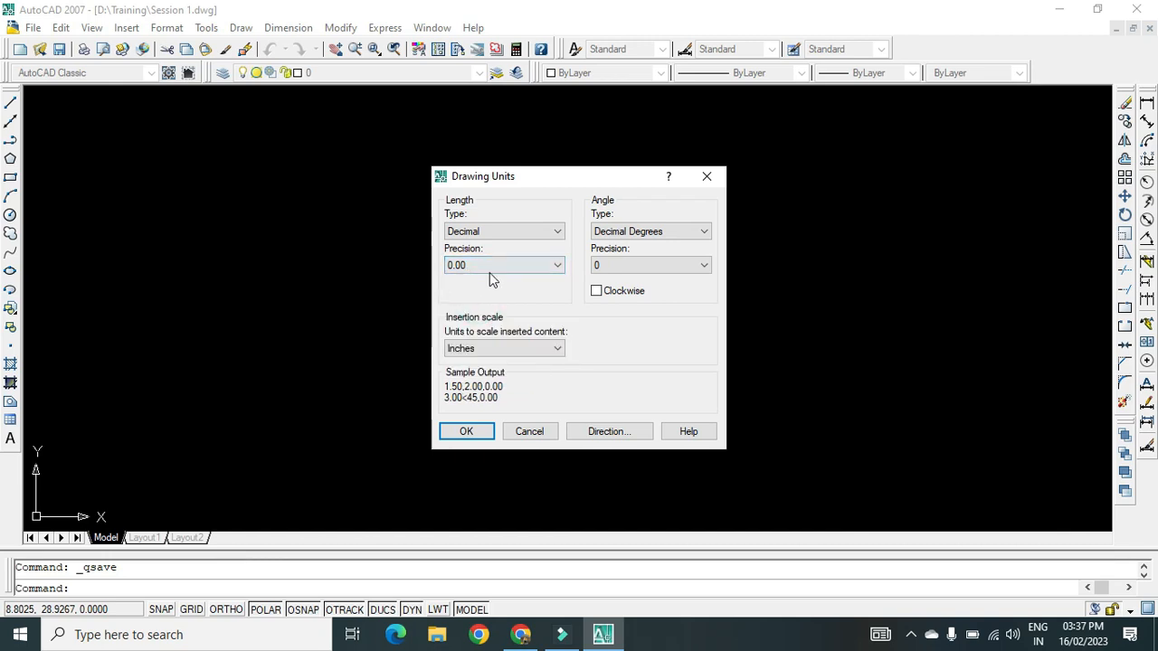
pyautogui.click(503, 347)
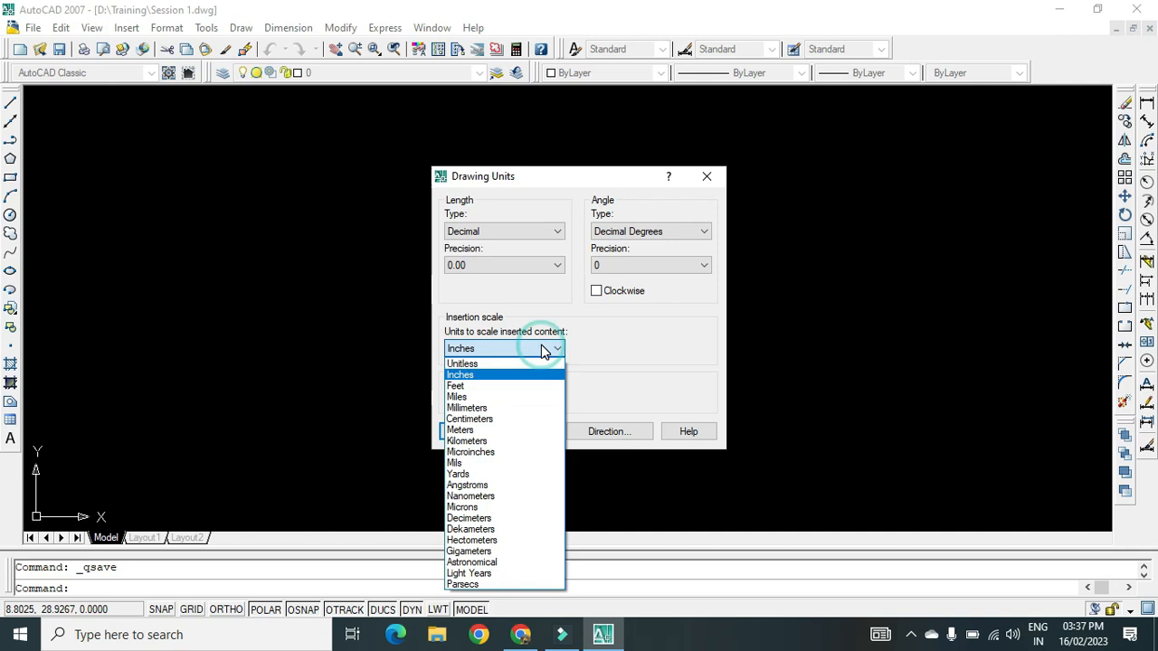
pyautogui.moveTo(521, 420)
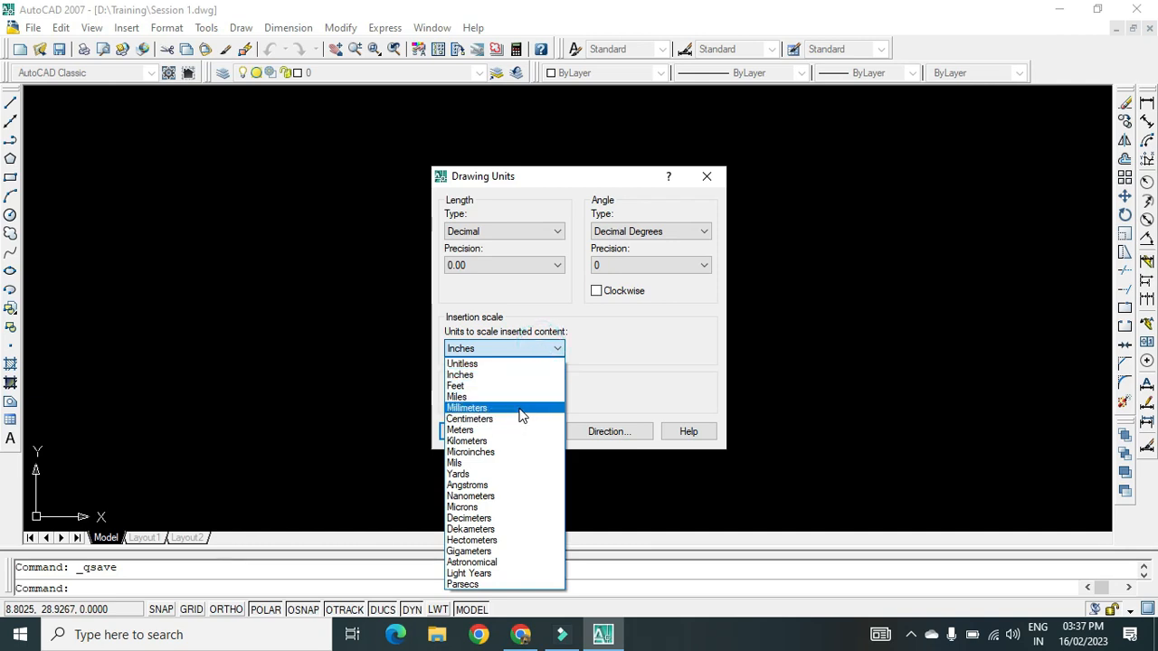
pyautogui.click(467, 407)
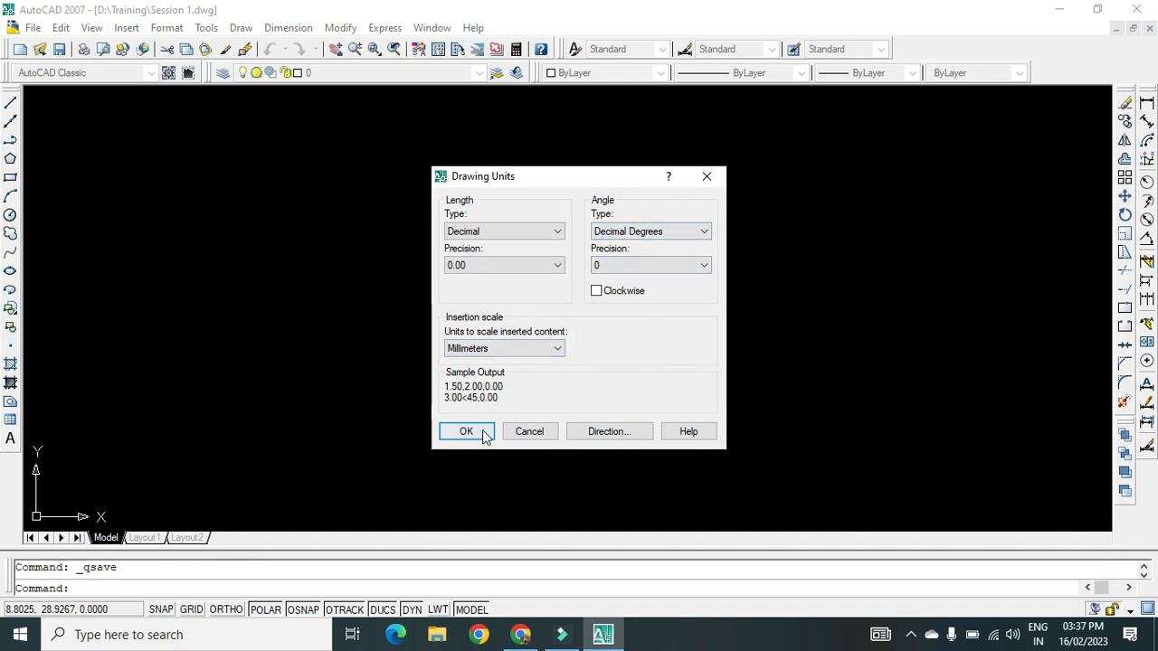
pyautogui.click(467, 430)
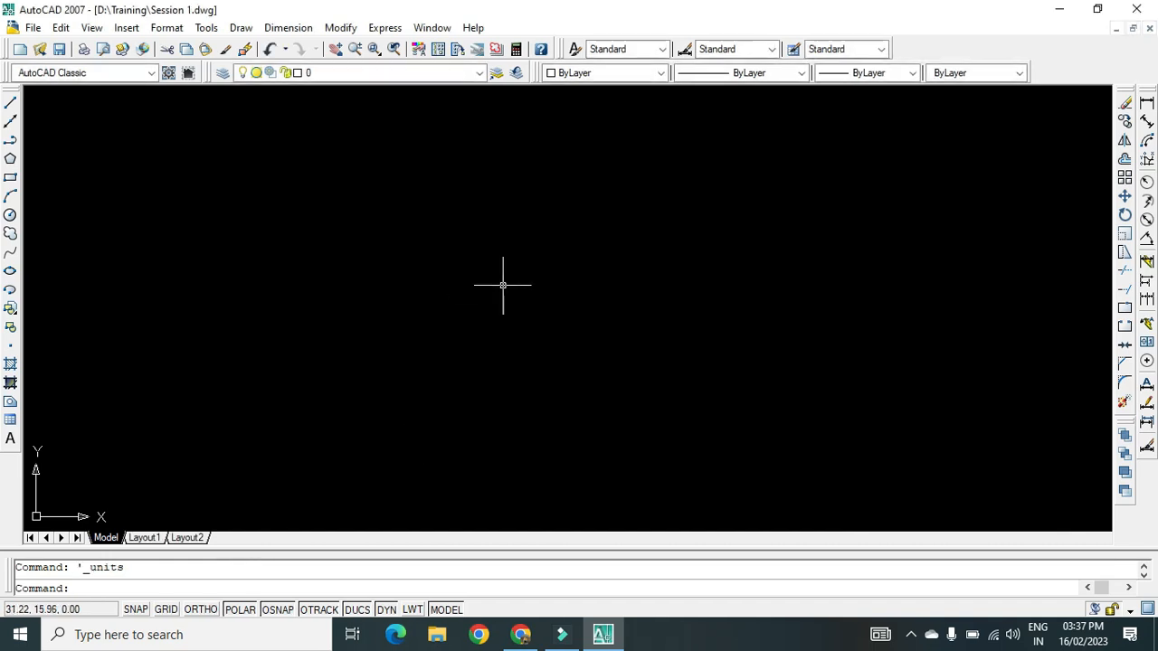
pyautogui.moveTo(380, 217)
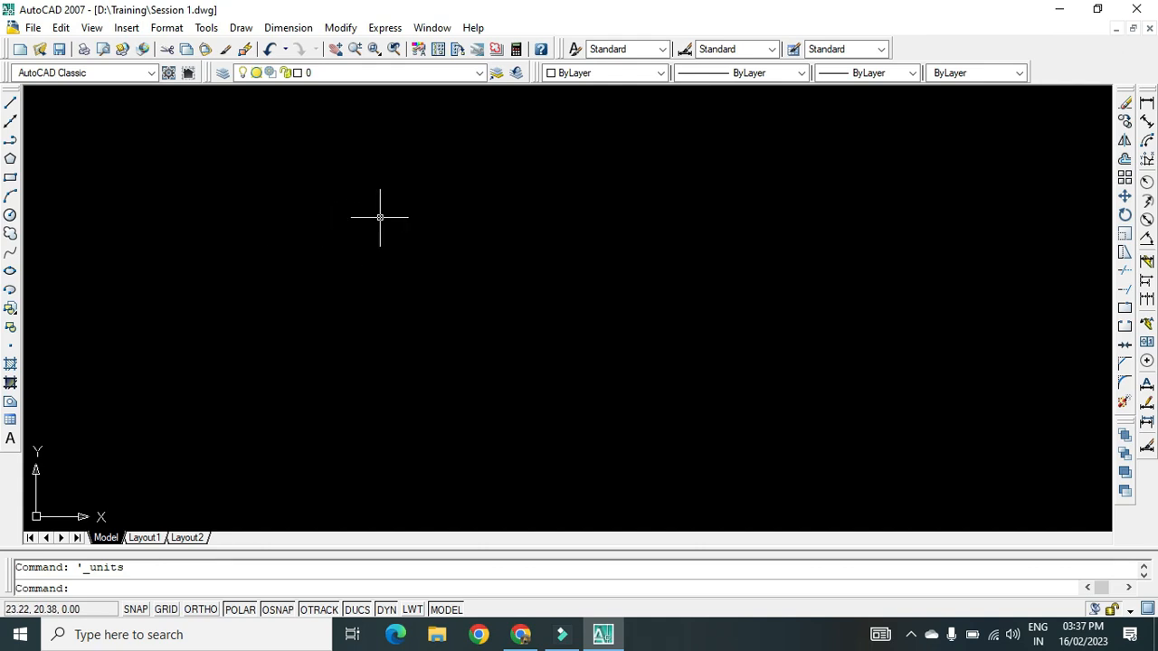
pyautogui.moveTo(434, 291)
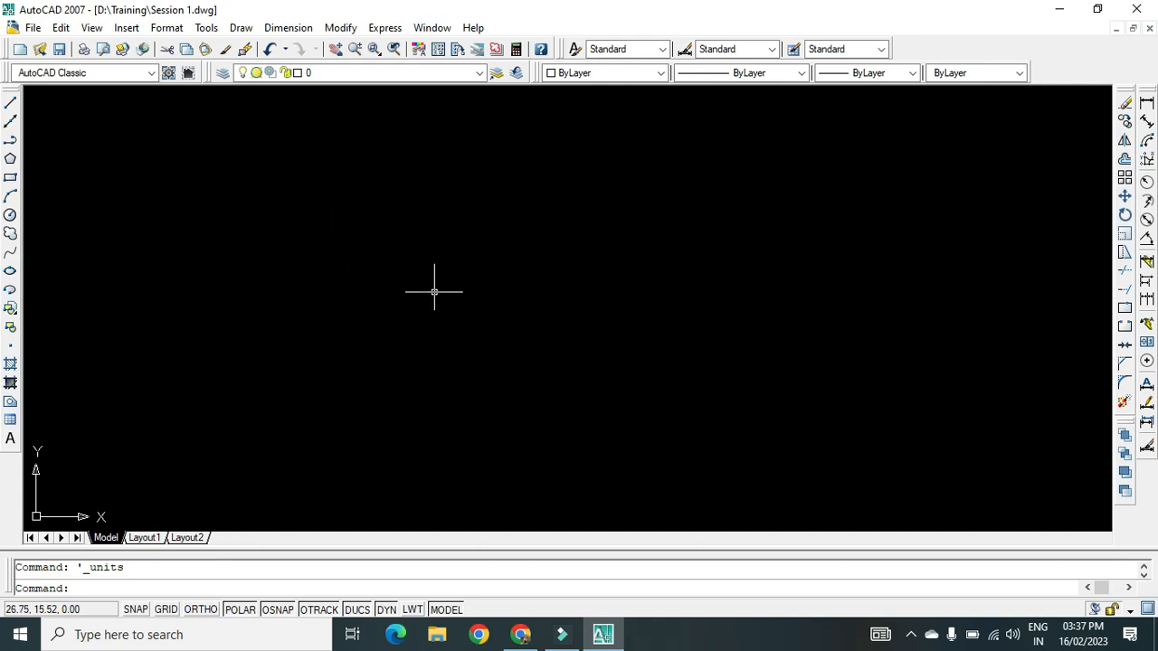
pyautogui.moveTo(438, 196)
pyautogui.write('units')
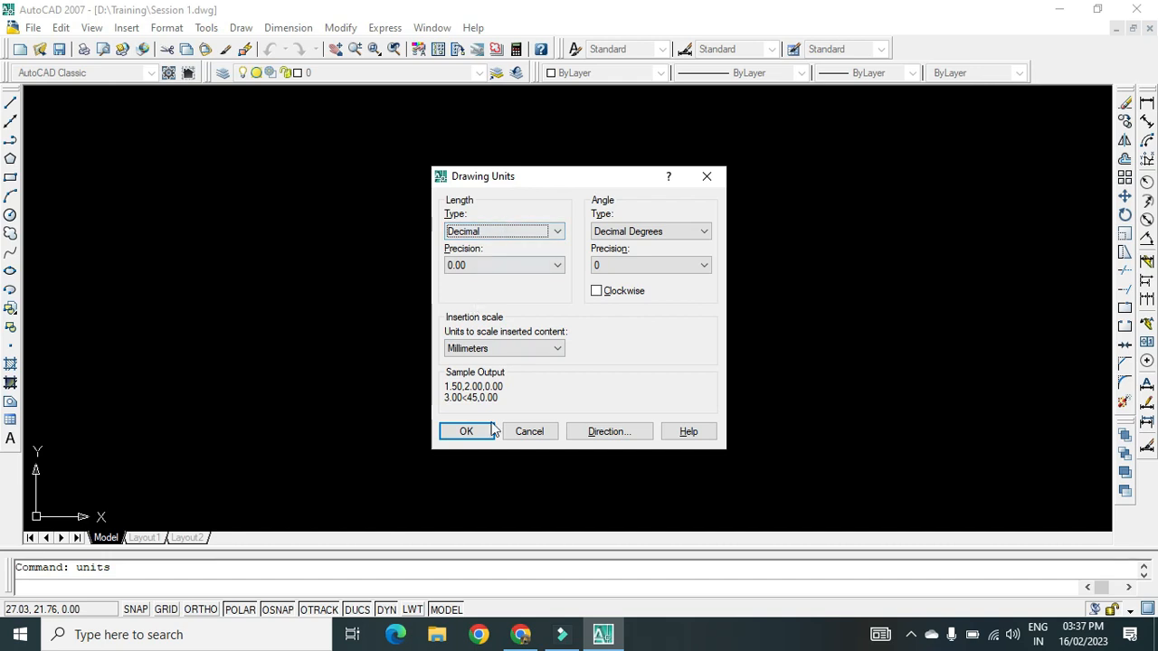
# Draw a horizontal 50-unit line and dimension it to read 50.00
pyautogui.click(467, 430)
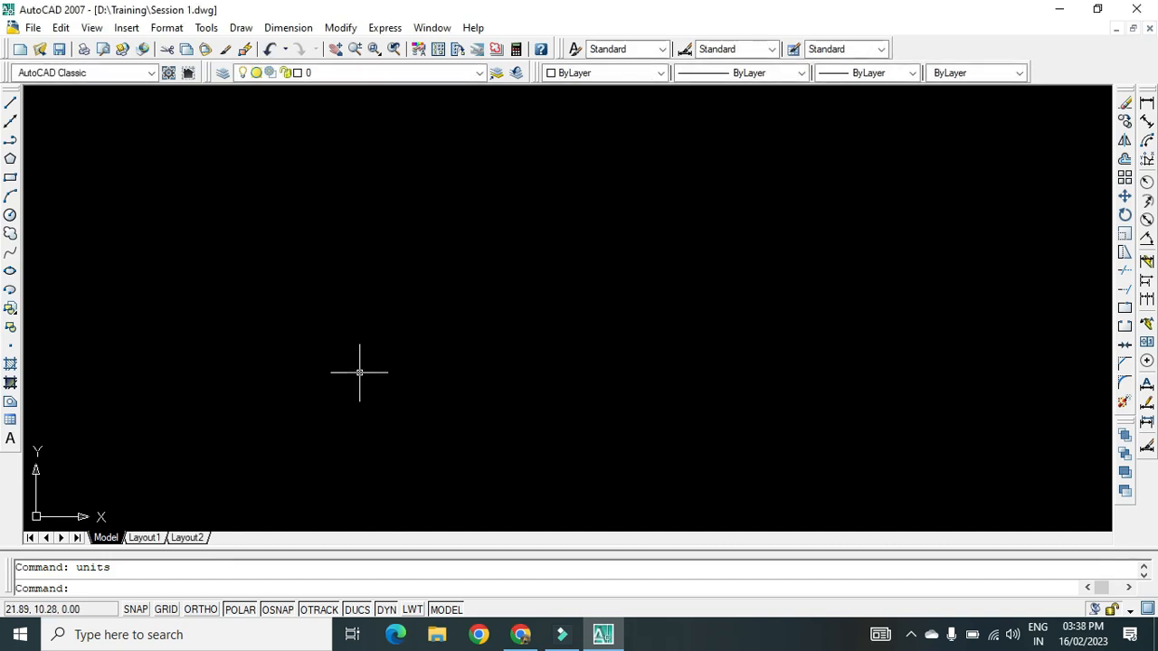
pyautogui.write('l')
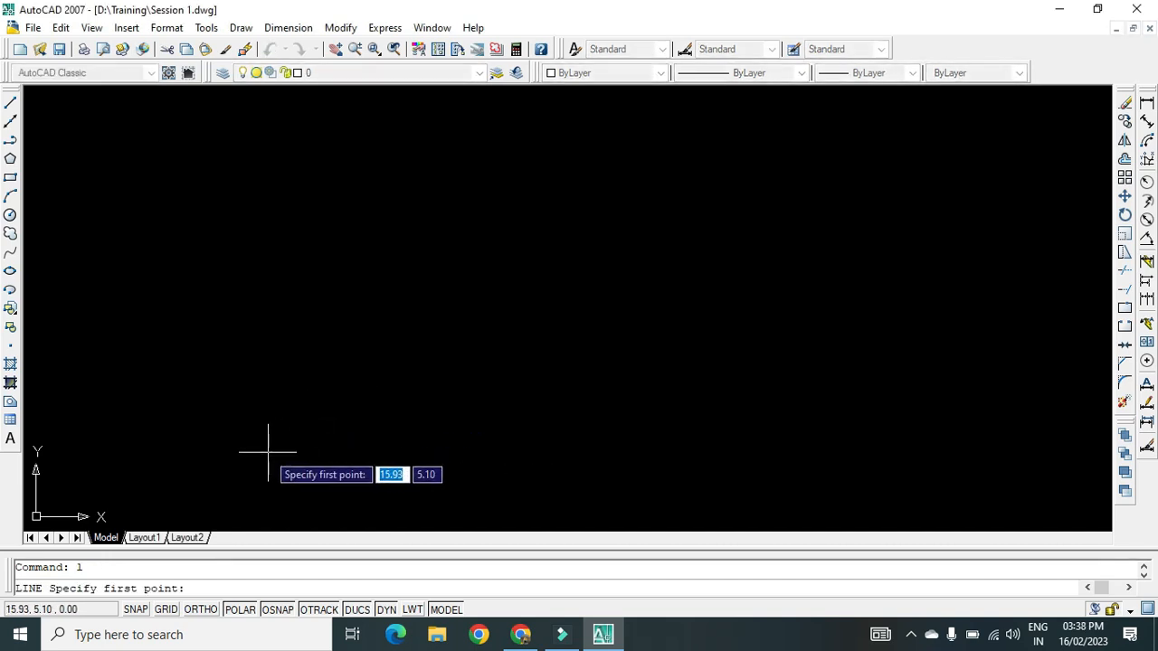
pyautogui.press('Escape')
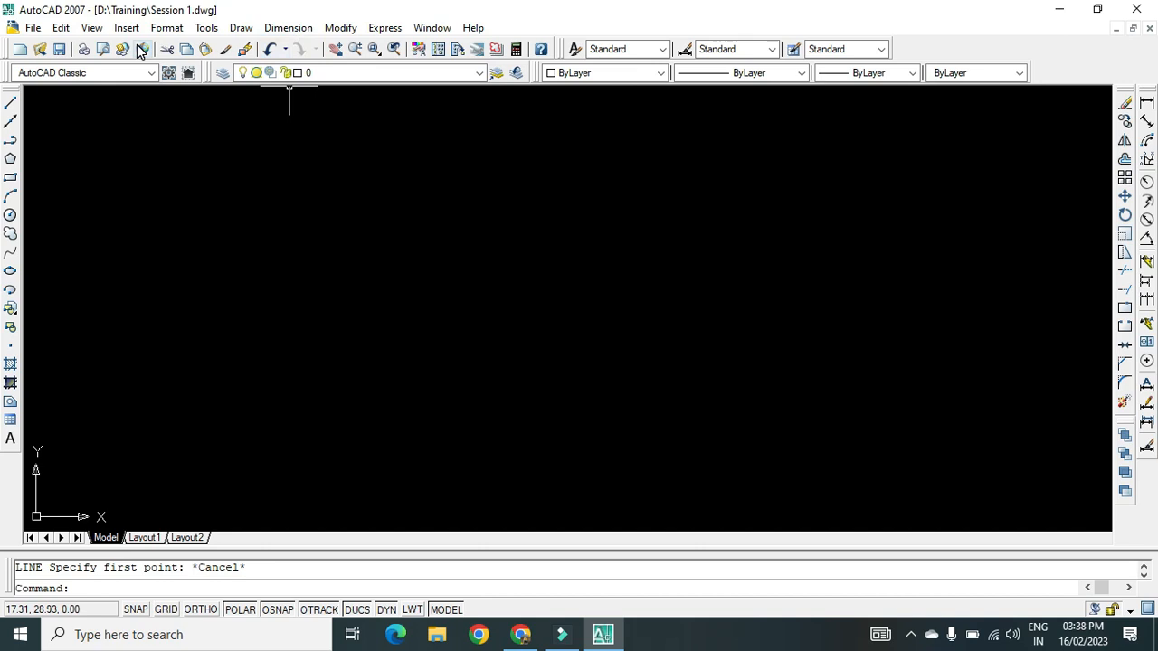
pyautogui.moveTo(14, 103)
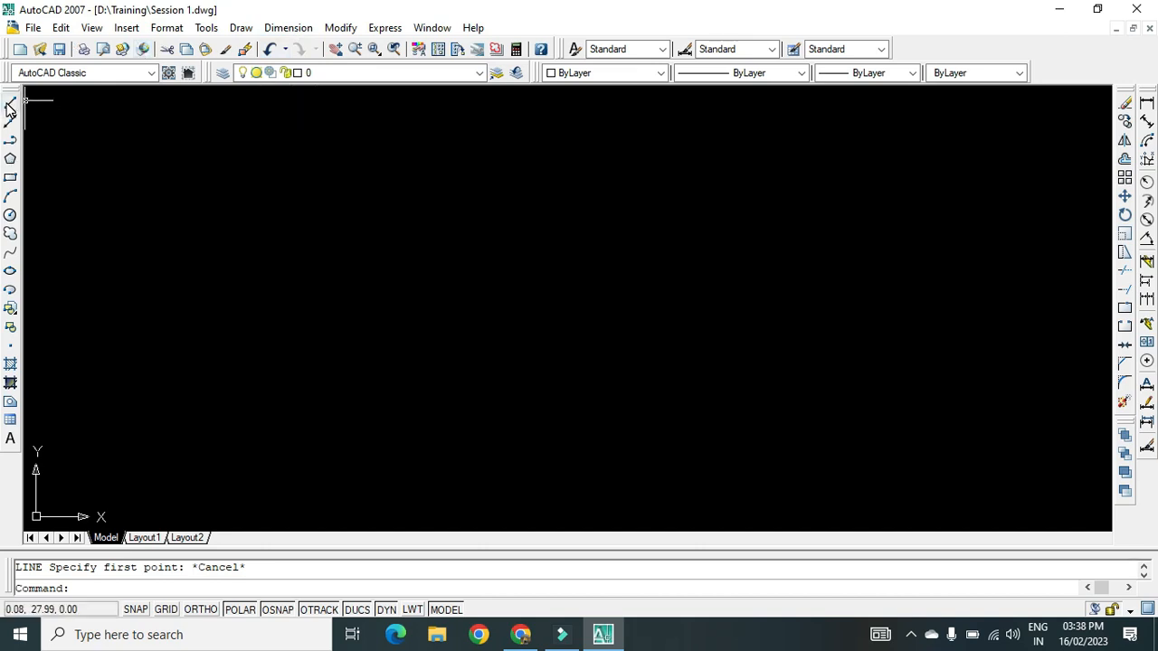
pyautogui.moveTo(11, 108)
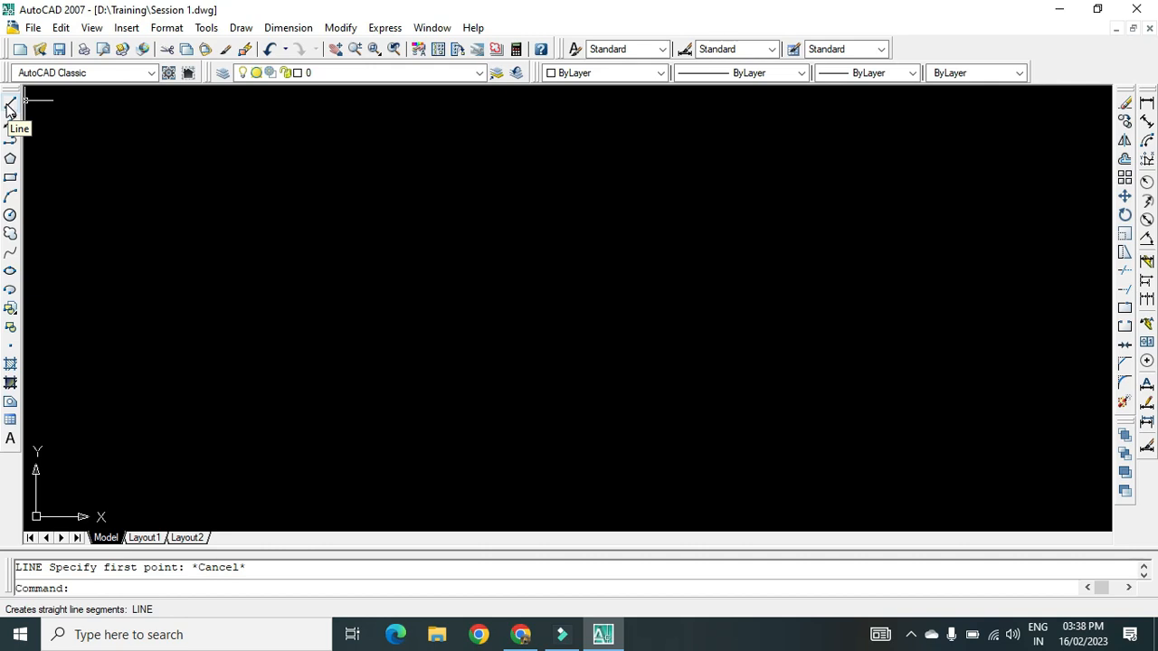
pyautogui.click(10, 103)
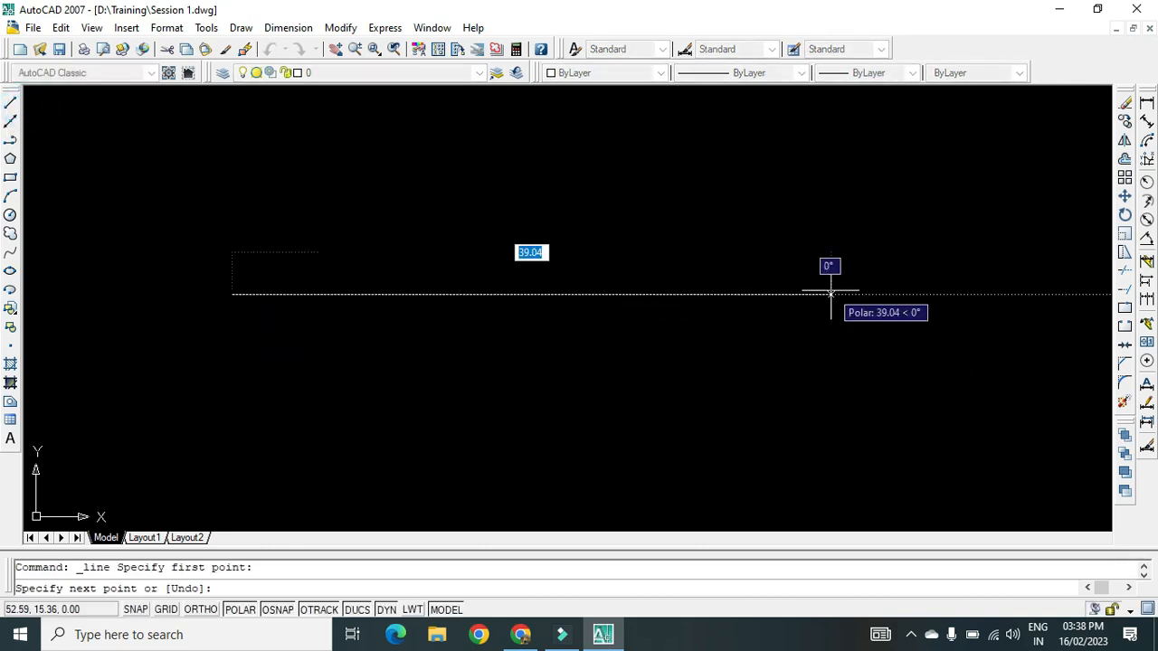
pyautogui.write('50')
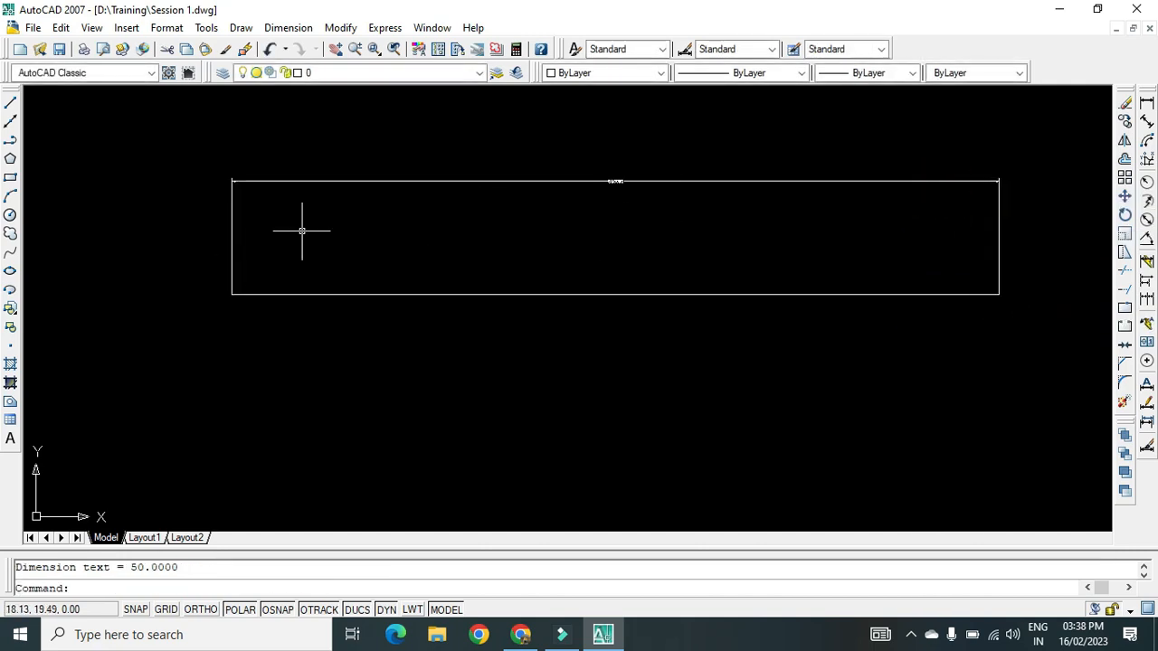
pyautogui.moveTo(561, 326)
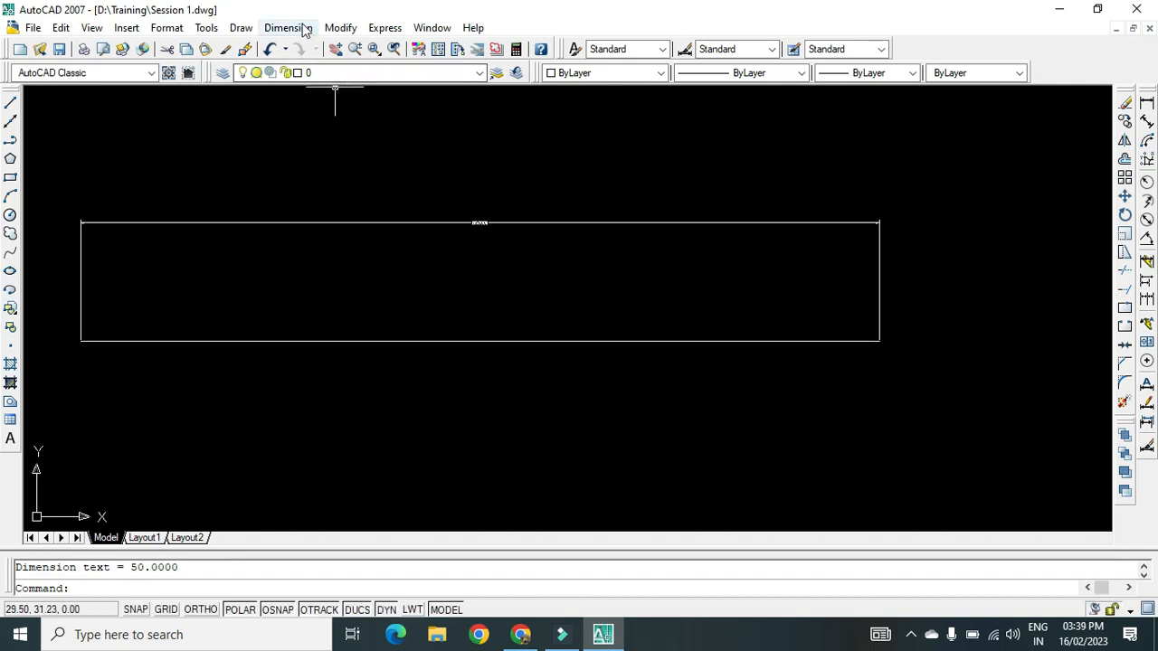
# Open the Standard dimension style for modification in the Dimension Style Manager
pyautogui.click(287, 28)
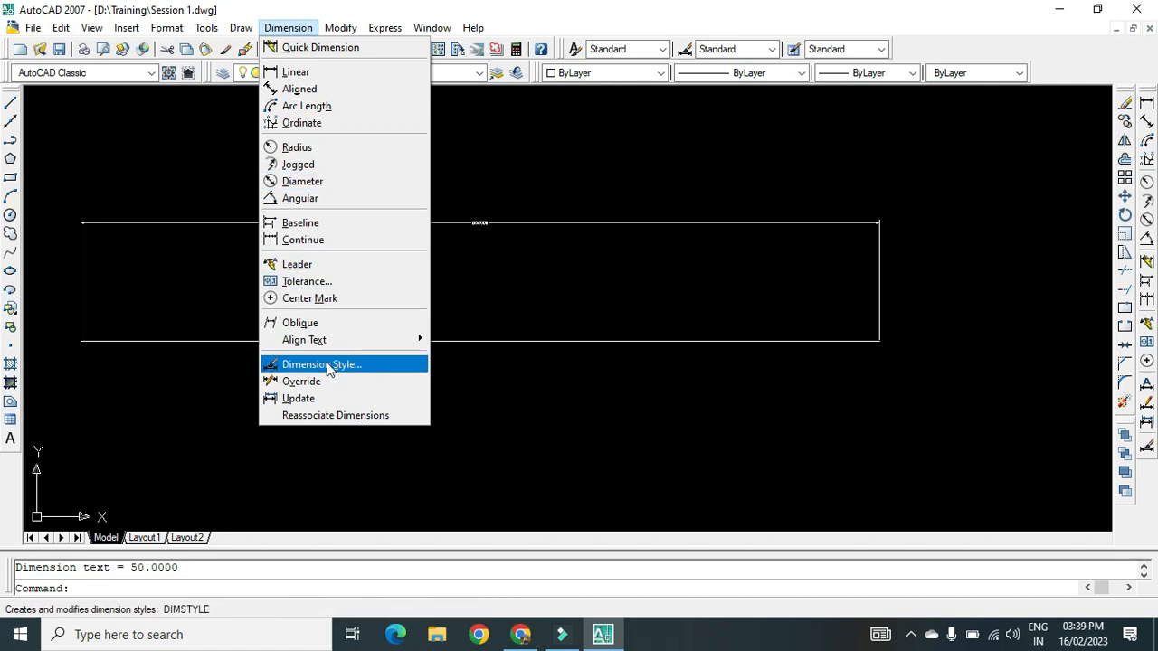
pyautogui.moveTo(360, 372)
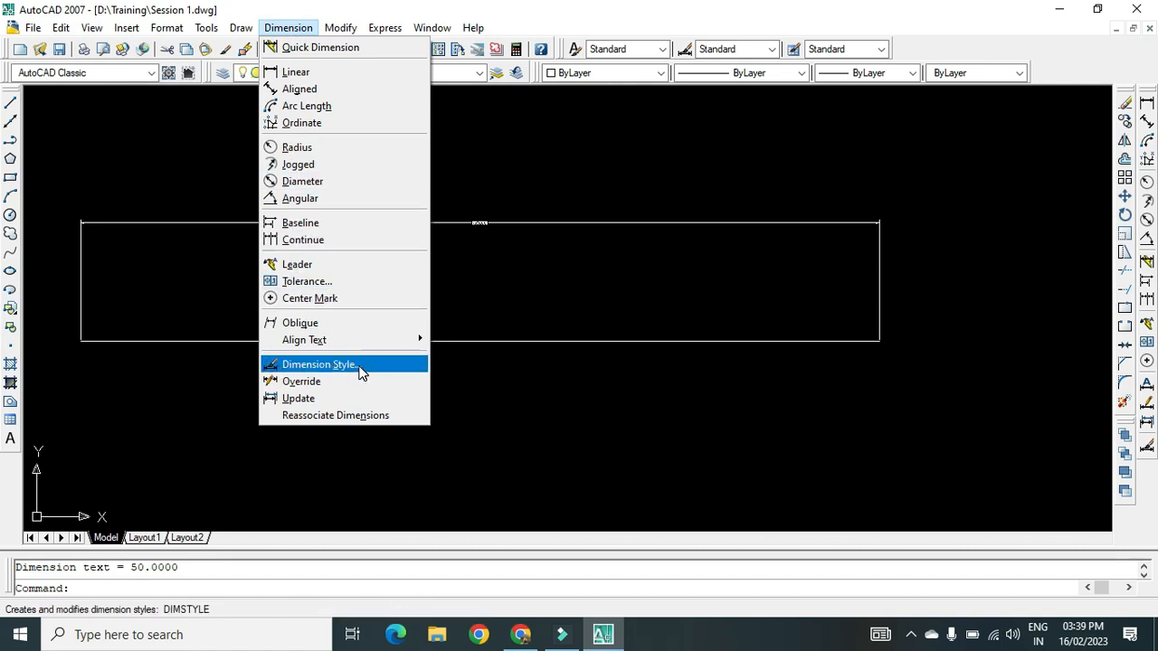
pyautogui.click(319, 364)
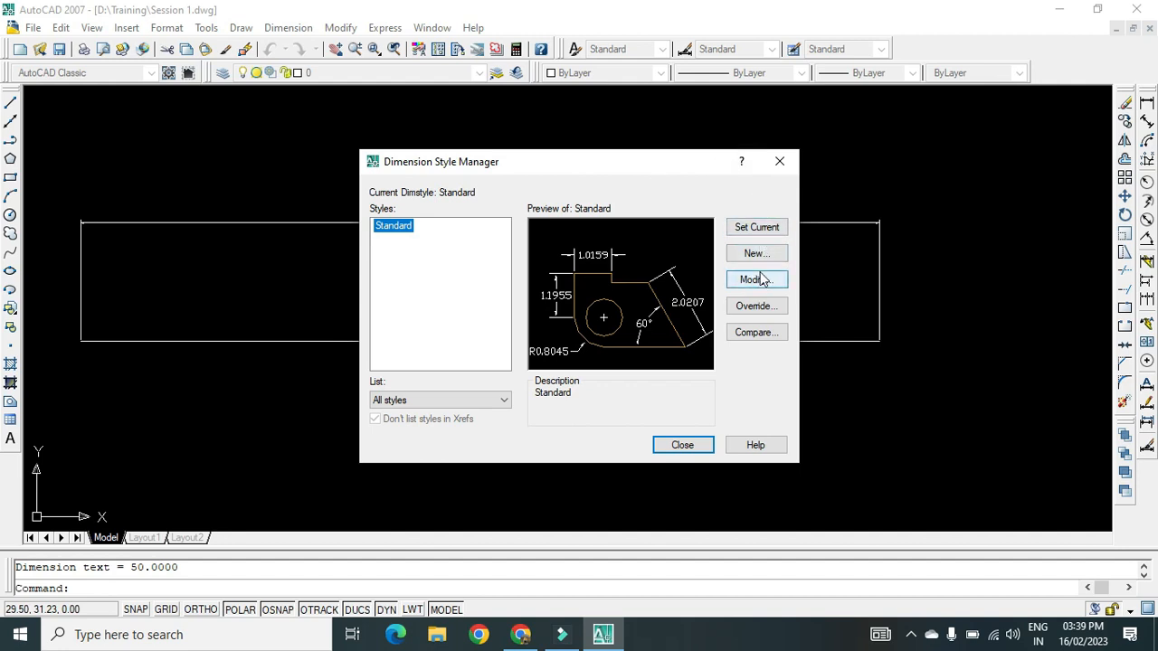
pyautogui.click(757, 253)
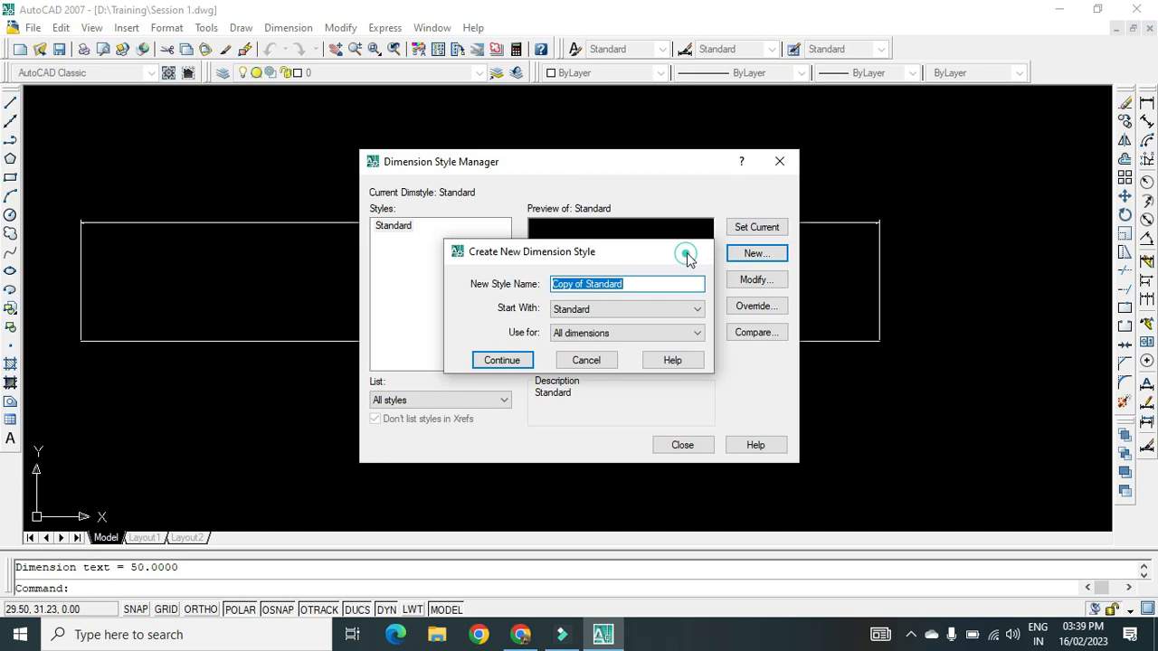
pyautogui.click(503, 360)
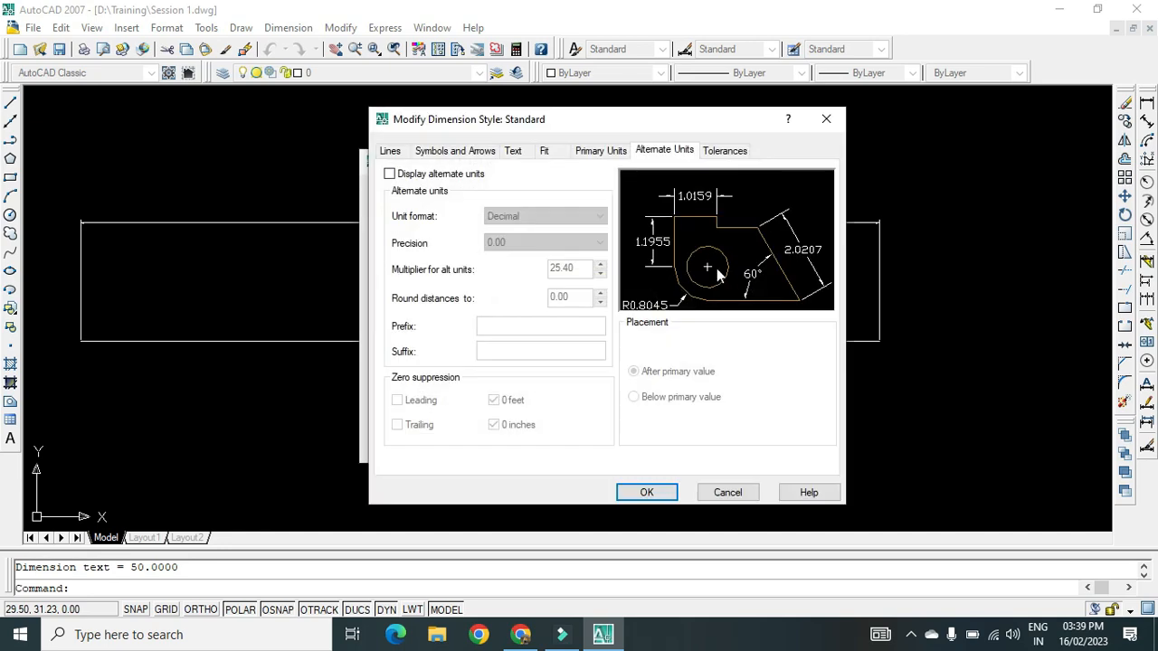
# Make the Standard style's dimension and extension lines yellow, leaving none suppressed
pyautogui.click(391, 150)
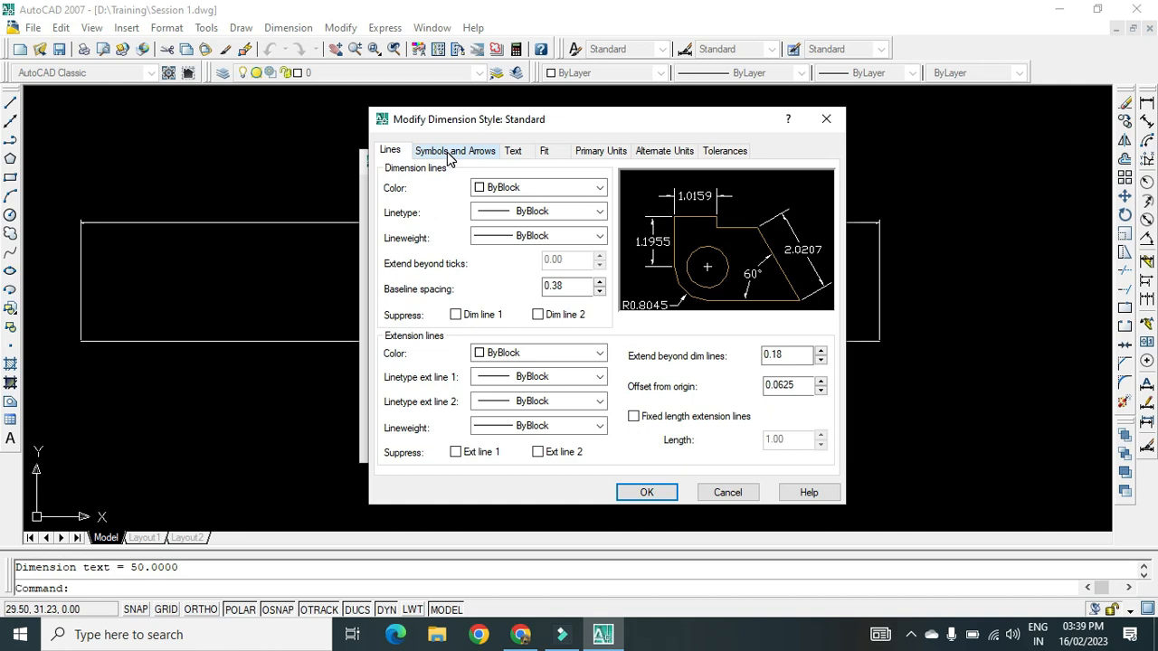
pyautogui.moveTo(601, 150)
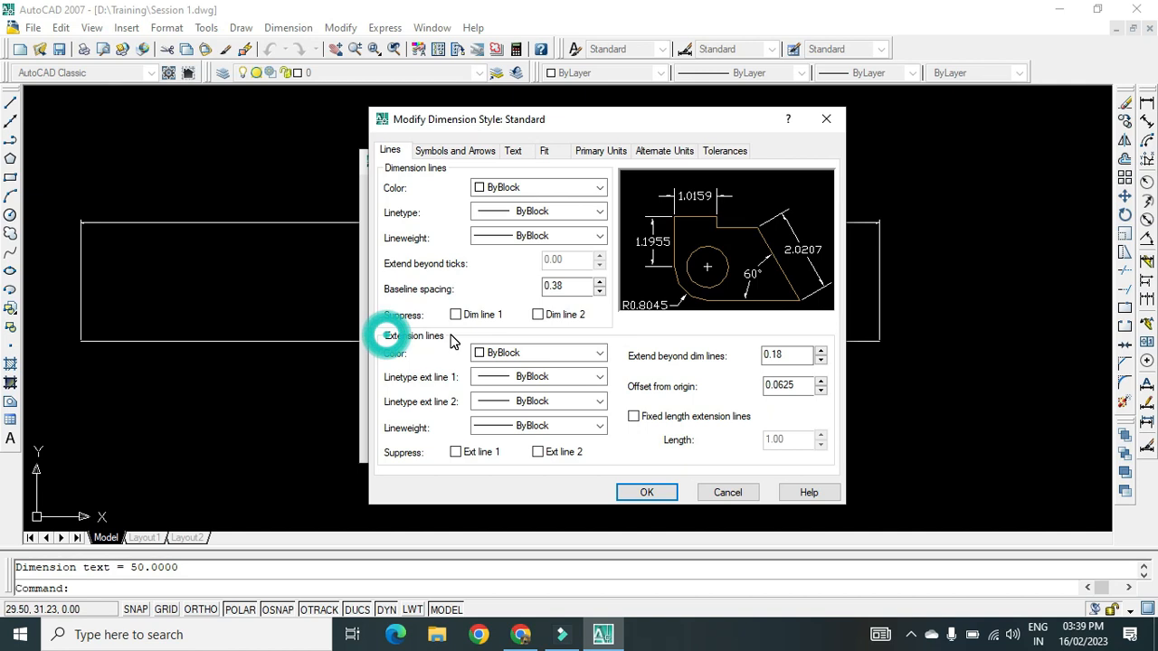
pyautogui.moveTo(720, 195)
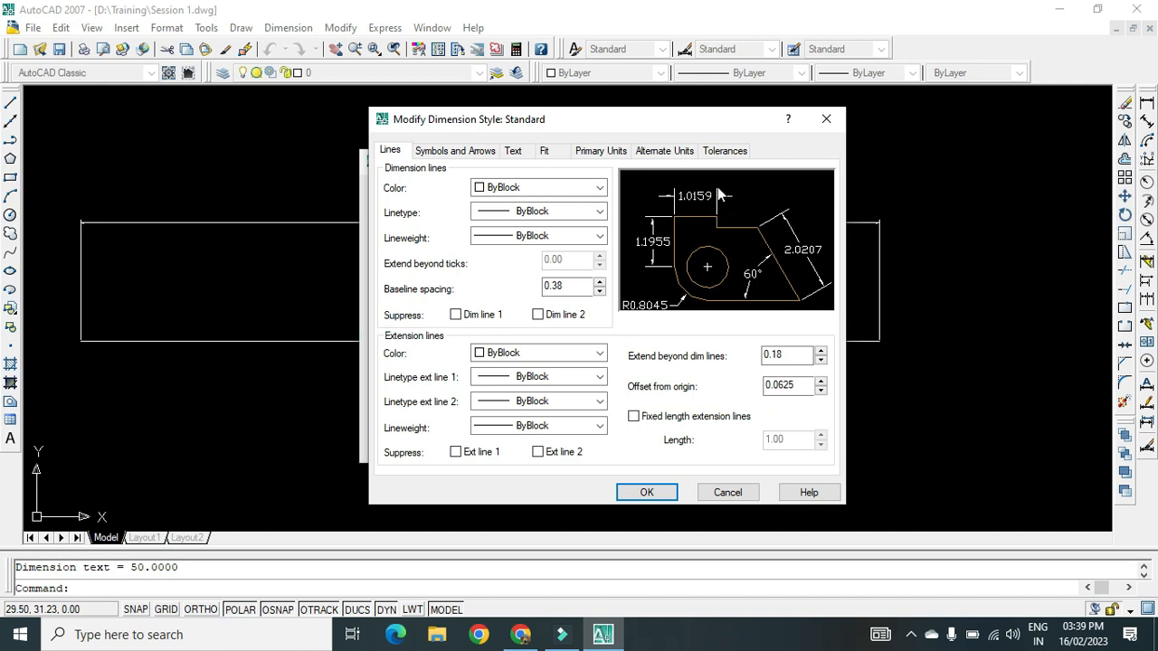
pyautogui.moveTo(798, 261)
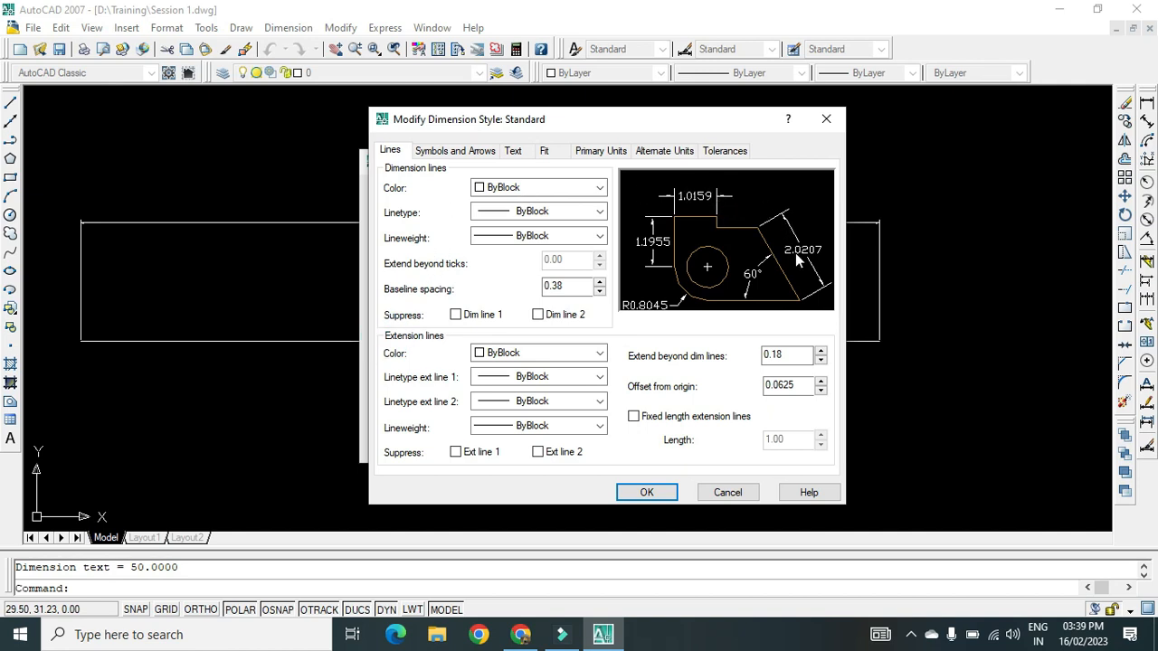
pyautogui.moveTo(733, 262)
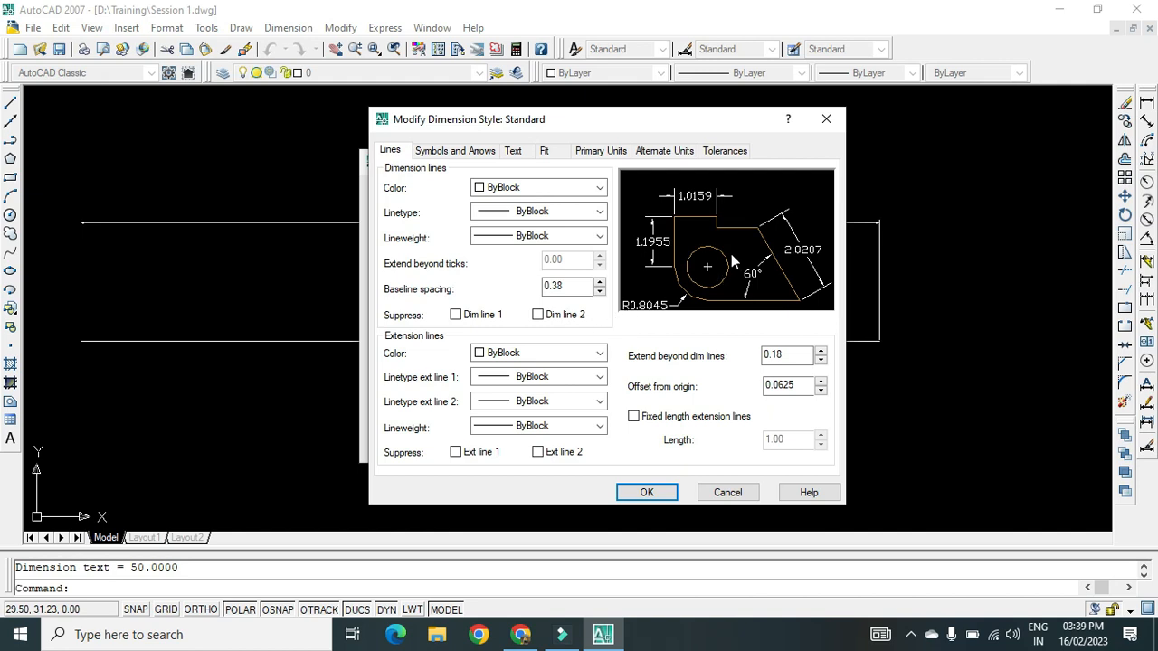
pyautogui.moveTo(800, 217)
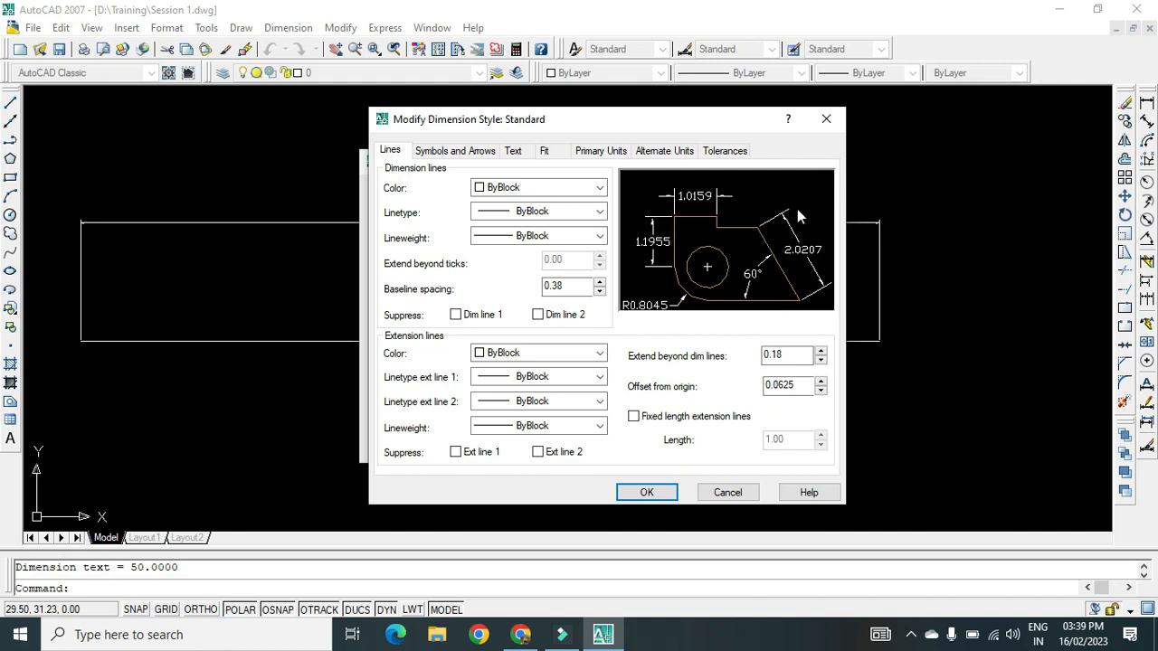
pyautogui.click(599, 186)
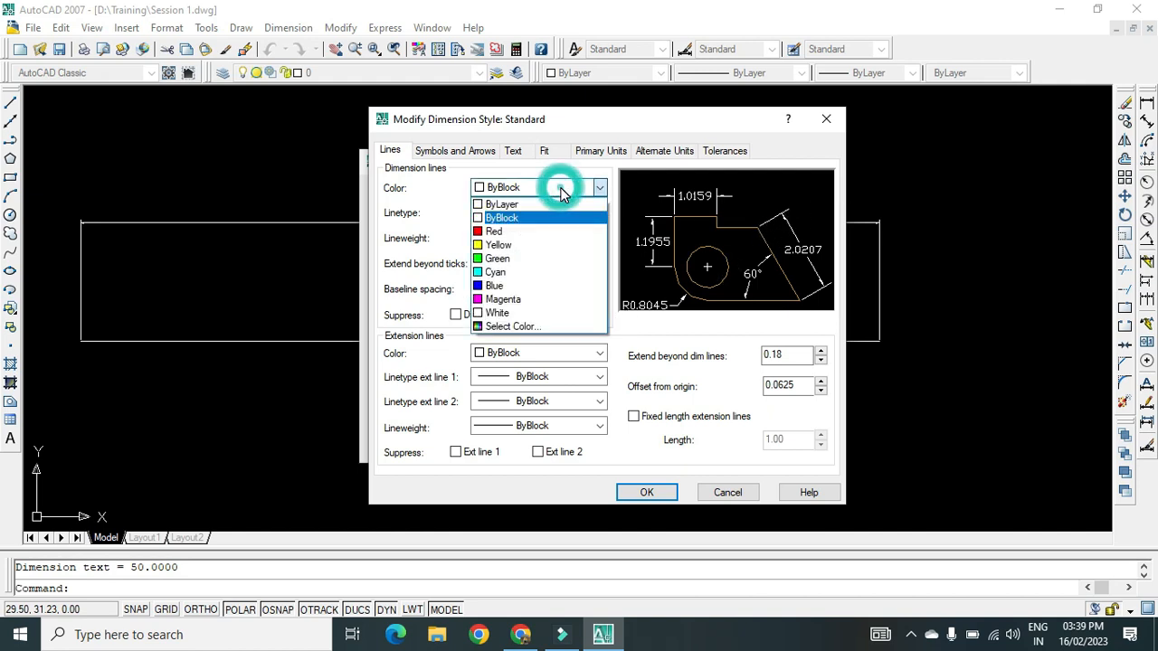
pyautogui.moveTo(537, 271)
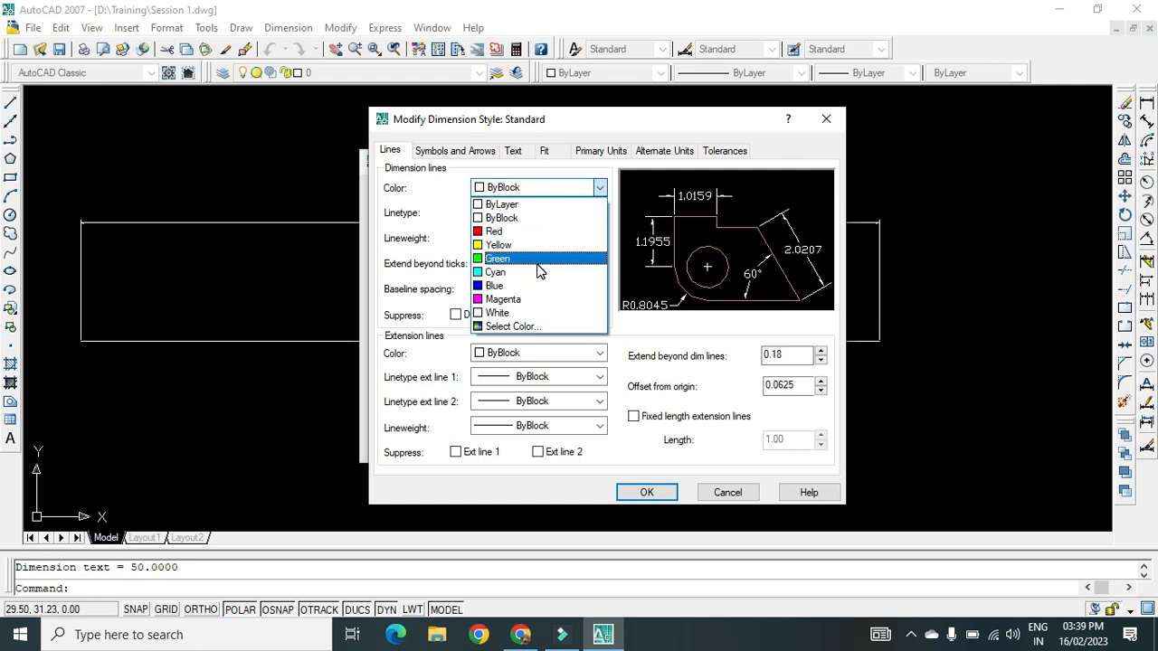
pyautogui.click(496, 271)
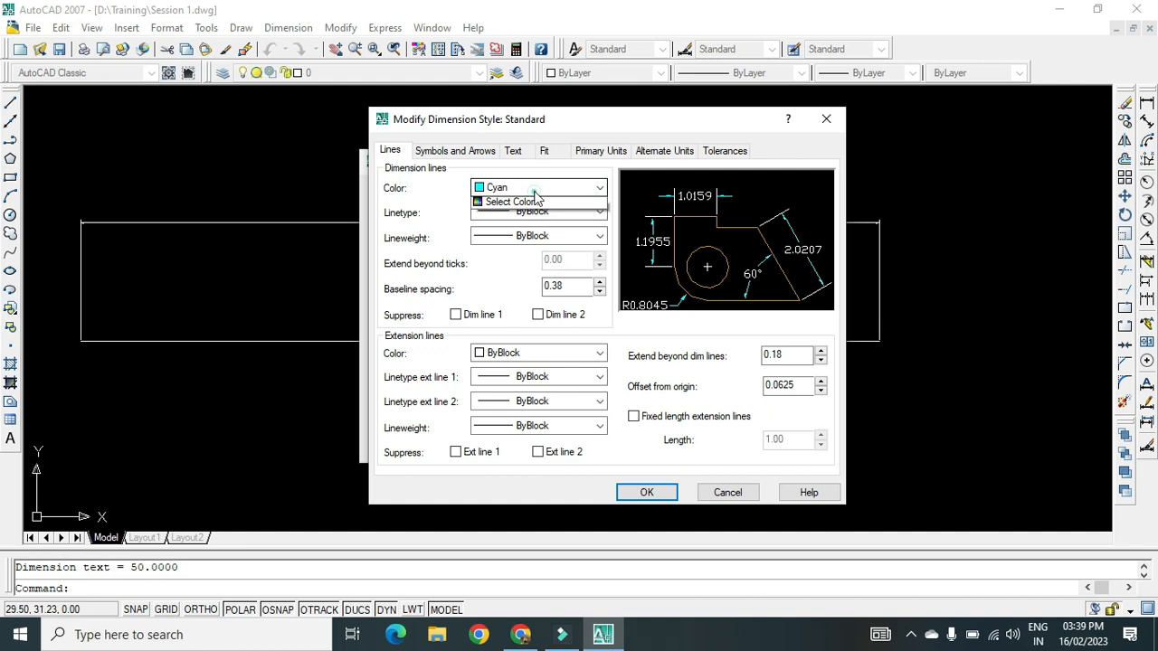
pyautogui.click(503, 186)
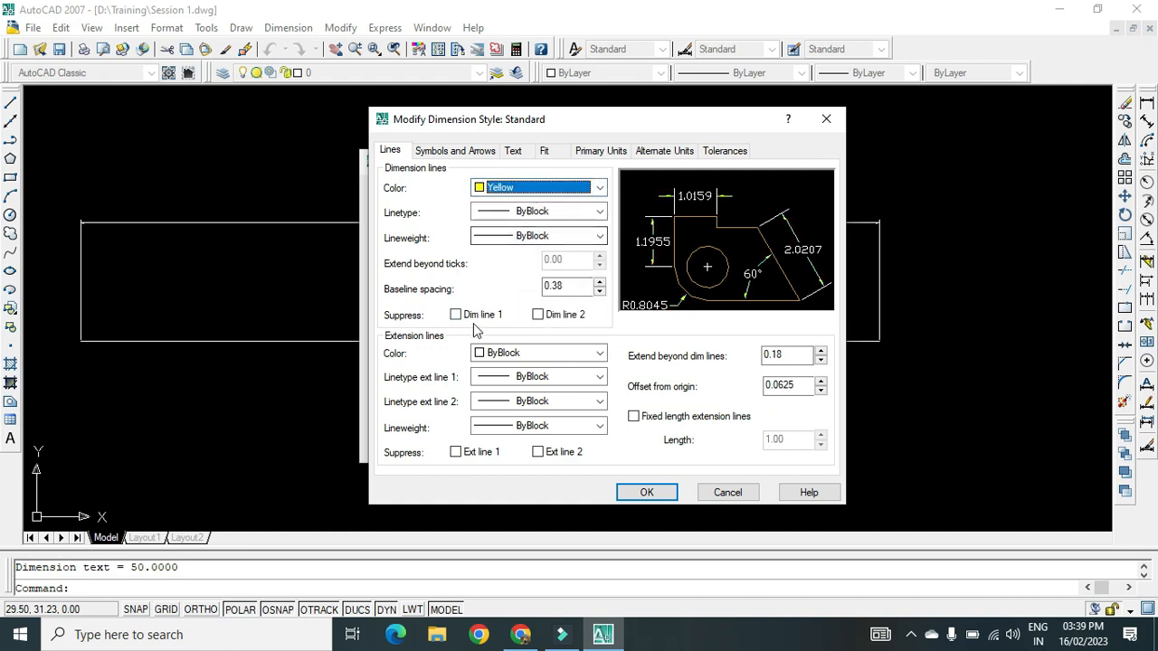
pyautogui.click(601, 353)
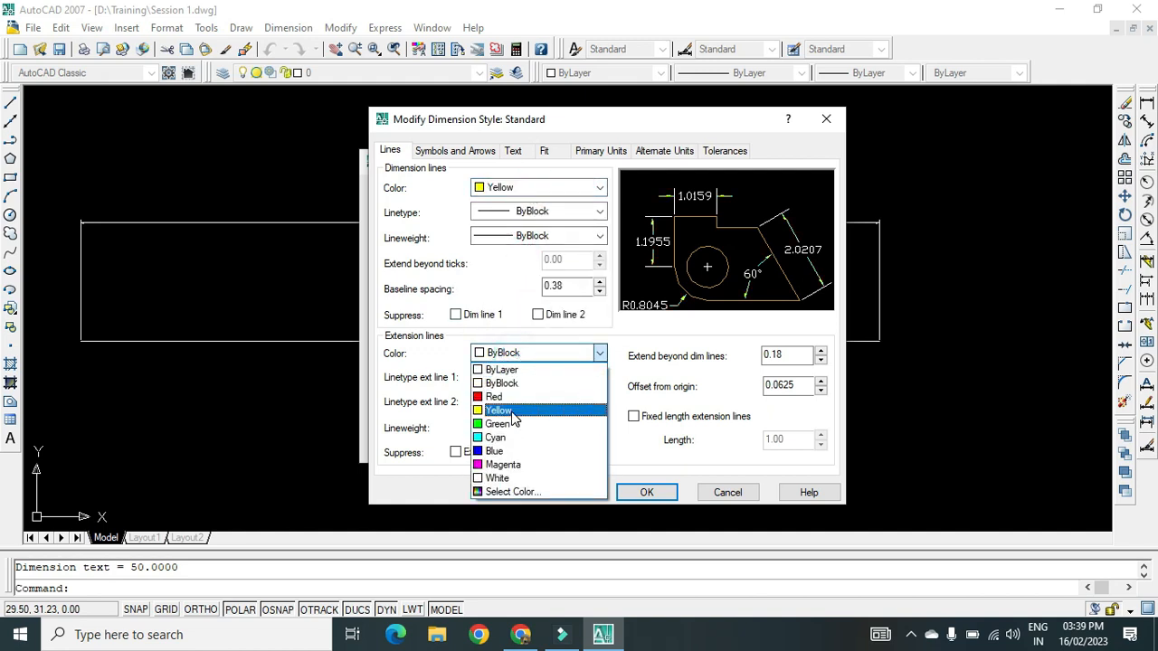
pyautogui.click(499, 411)
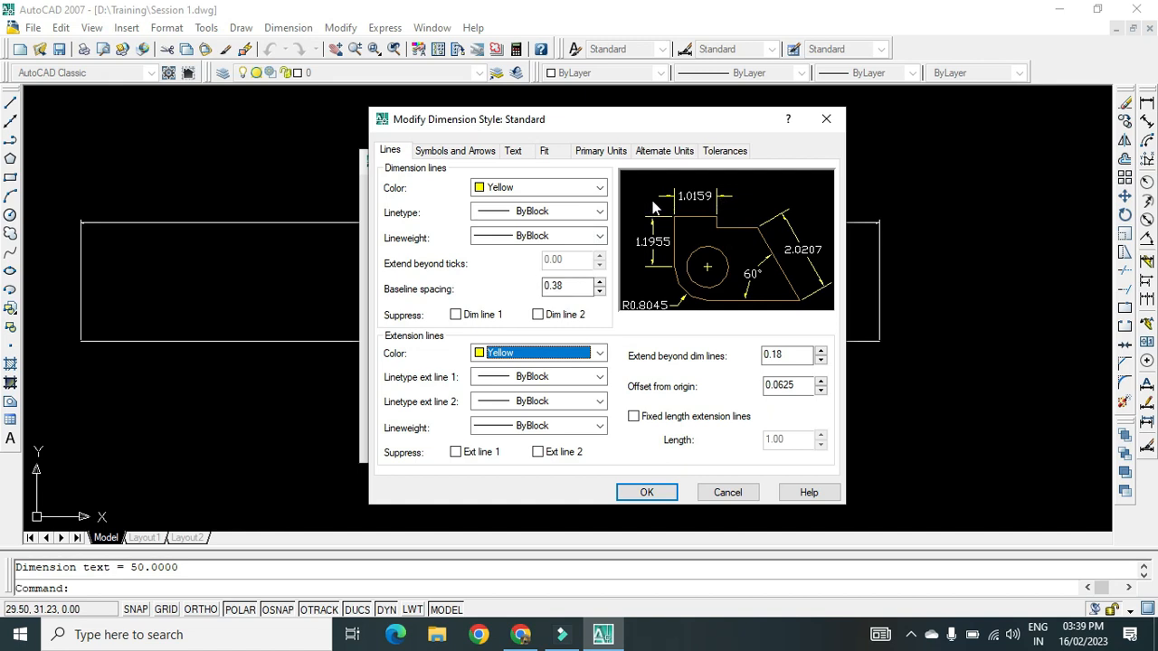
pyautogui.moveTo(724, 203)
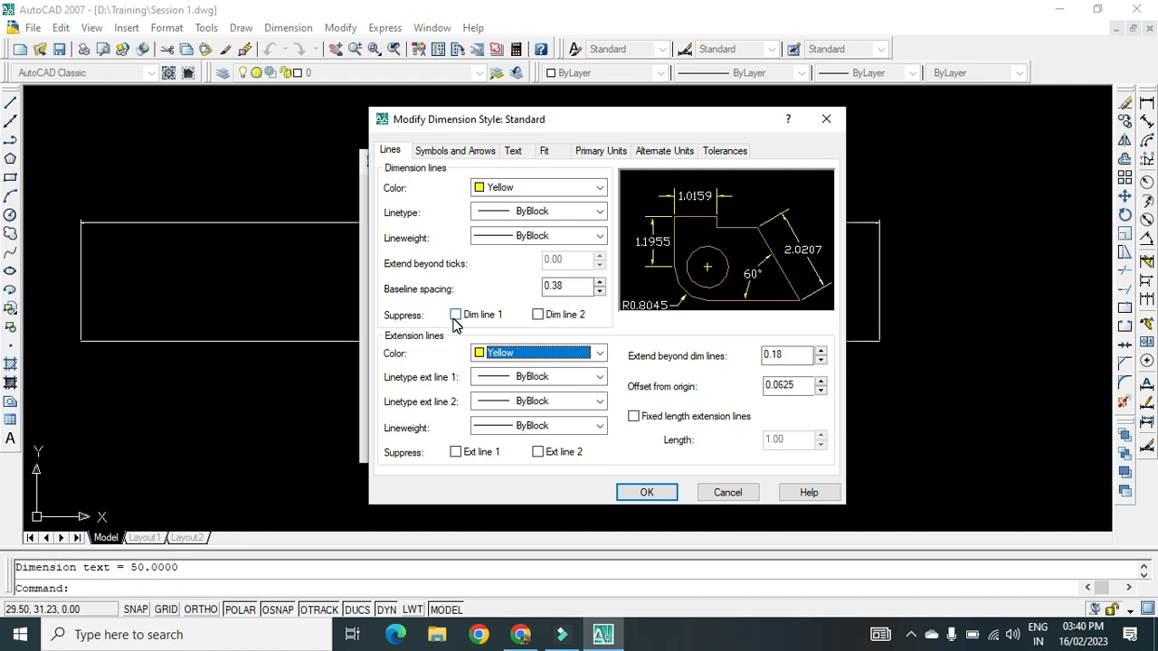
pyautogui.click(456, 315)
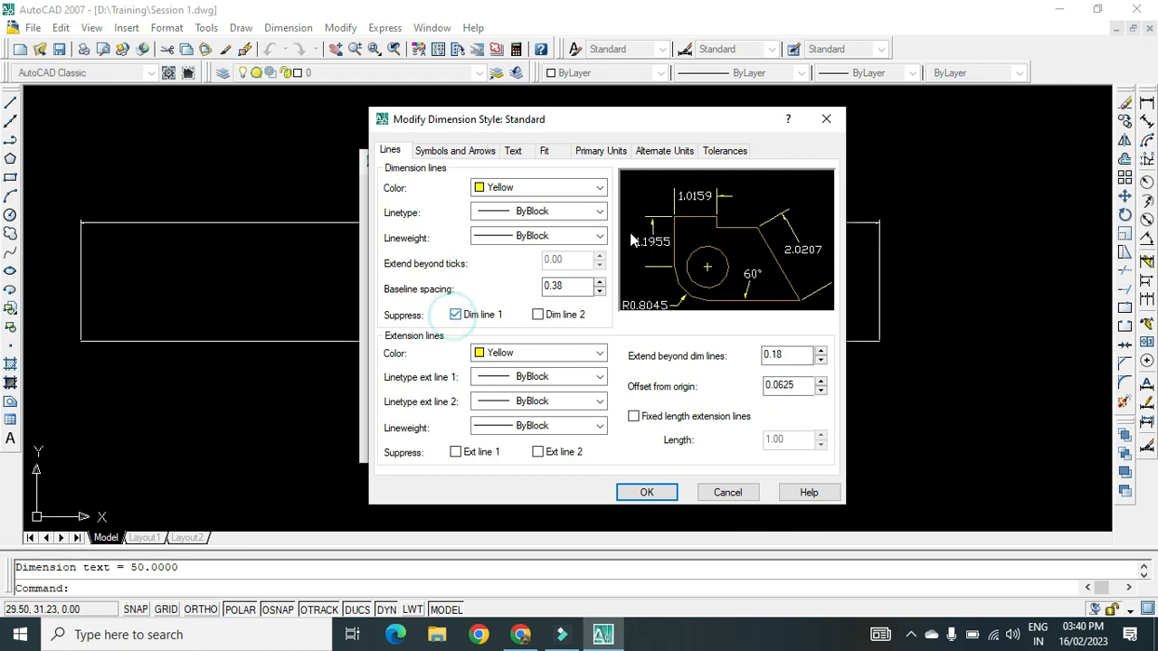
pyautogui.click(456, 315)
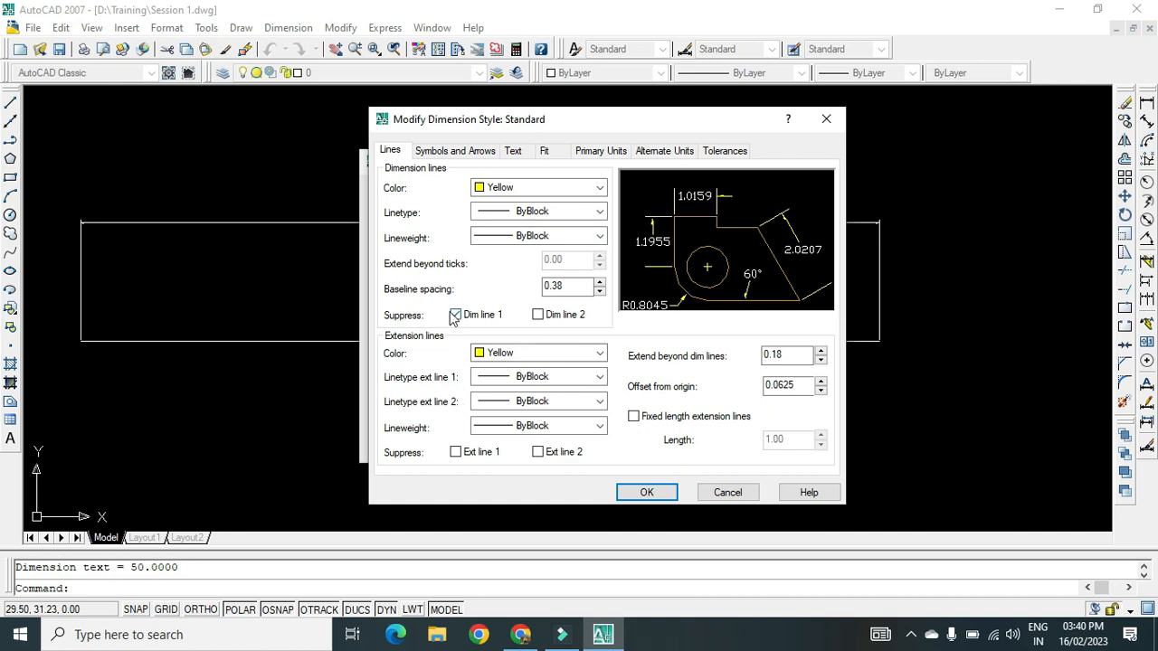
pyautogui.click(455, 315)
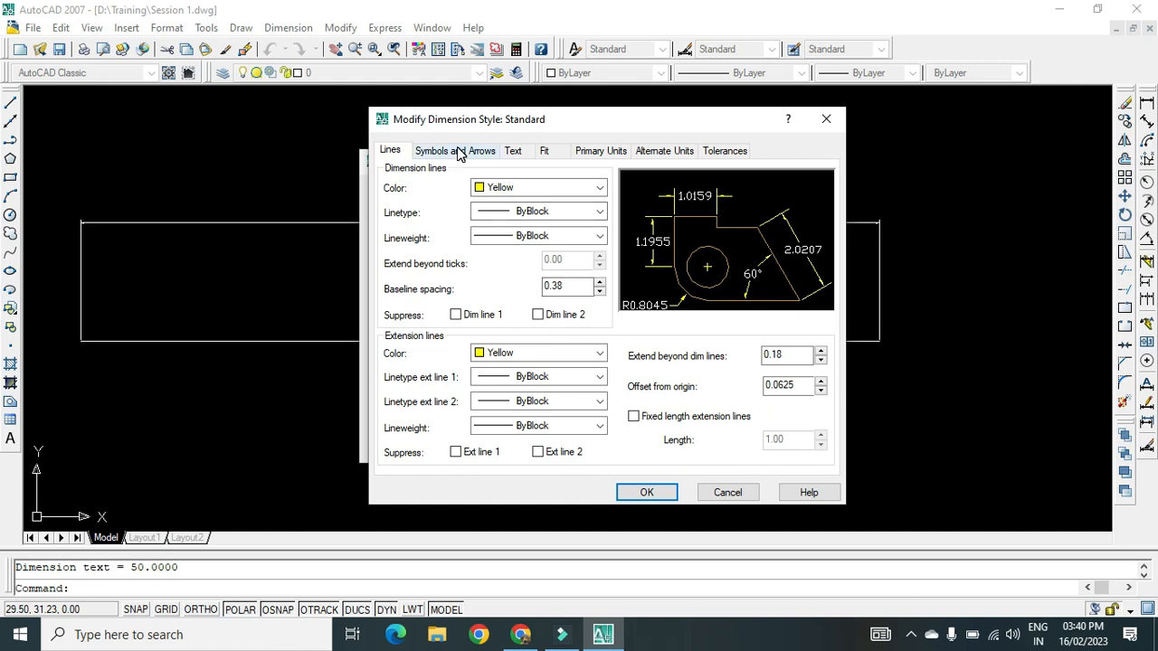
# Set the arrow size to 0.5, keeping closed filled arrowheads
pyautogui.click(456, 151)
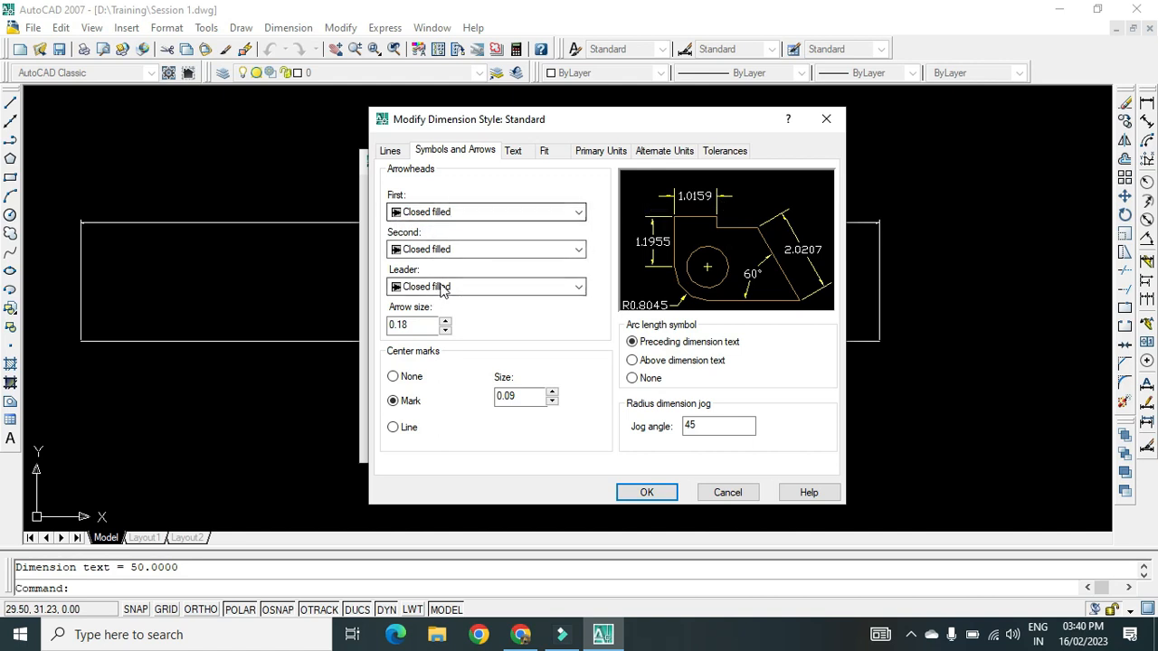
pyautogui.click(412, 324)
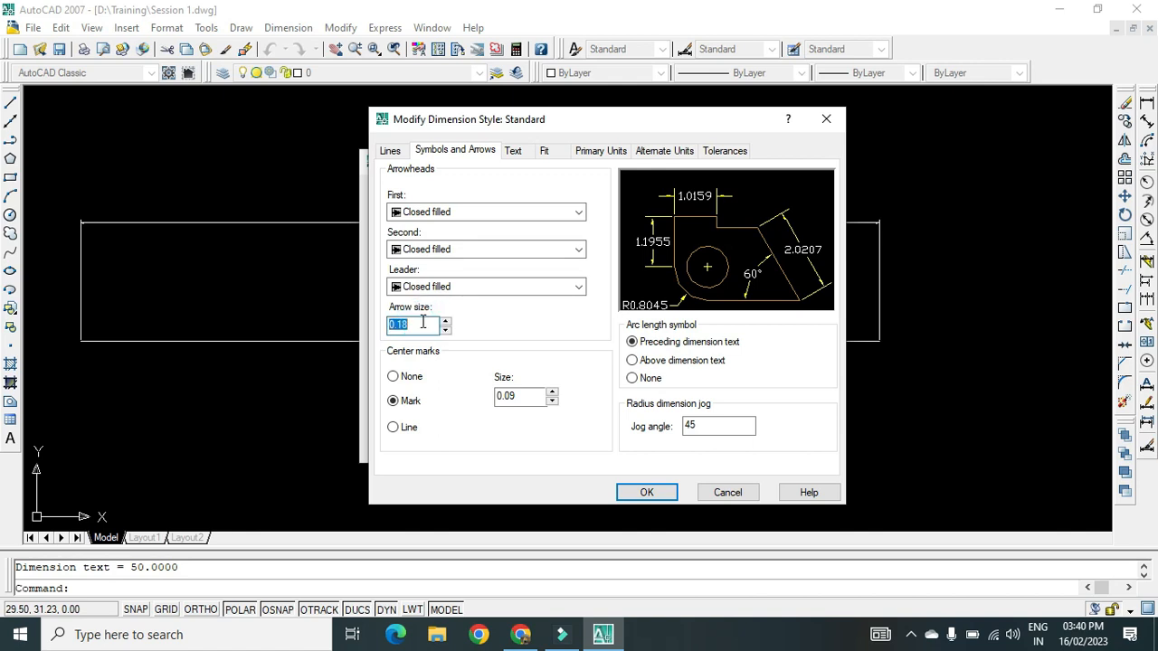
pyautogui.write('2.5')
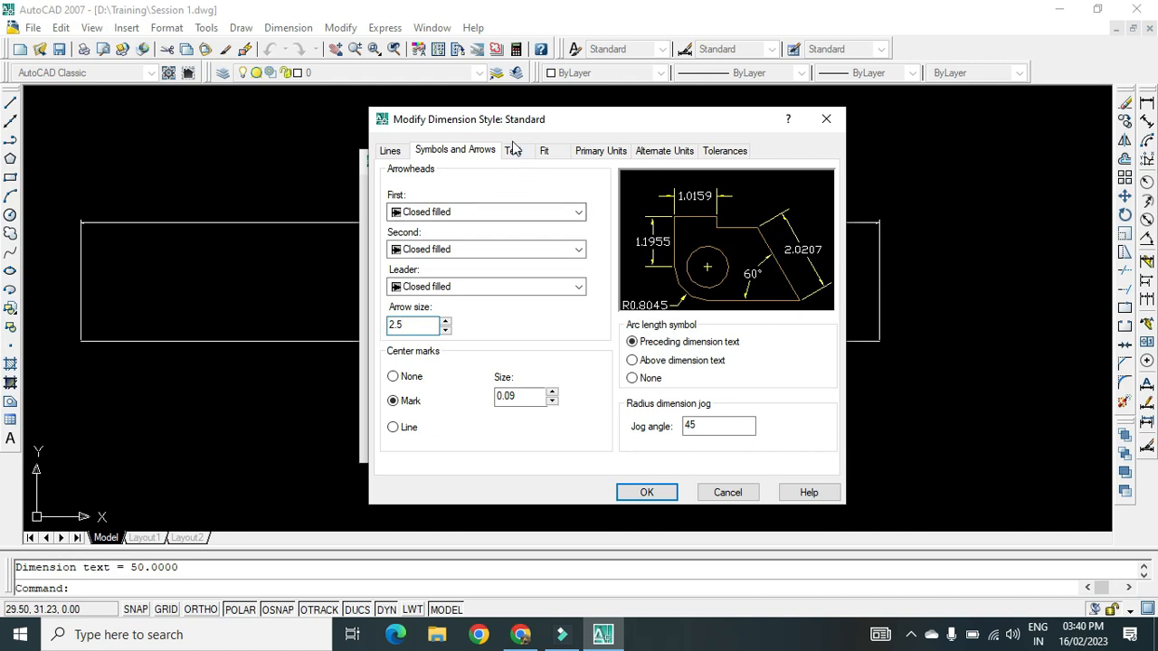
pyautogui.click(513, 150)
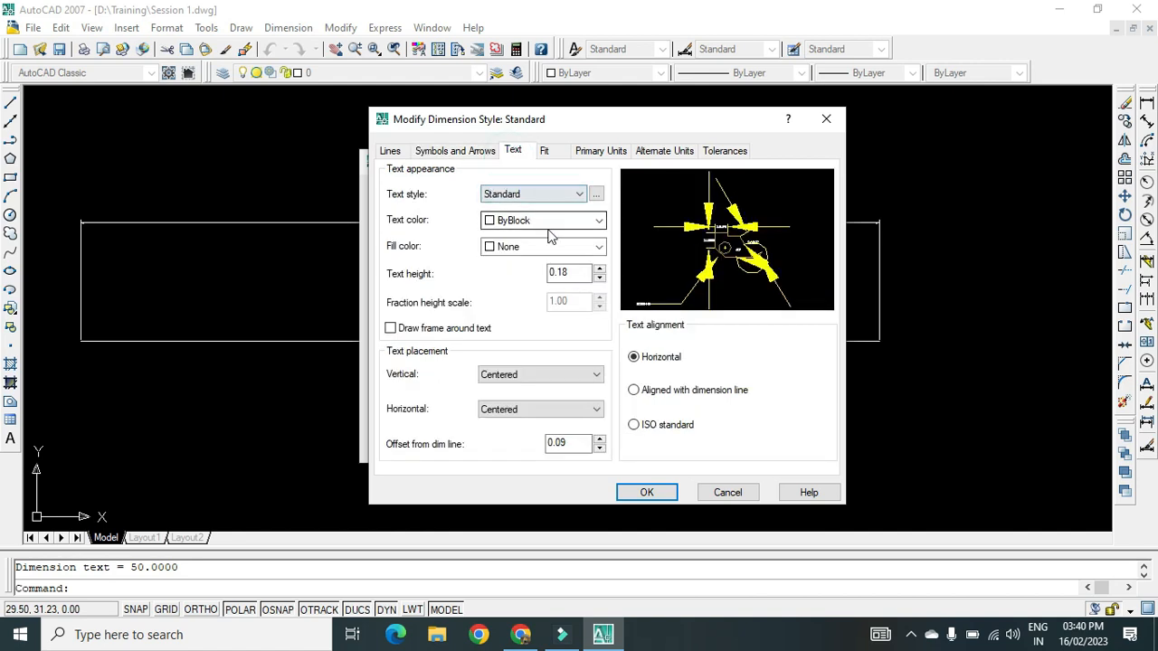
pyautogui.click(454, 150)
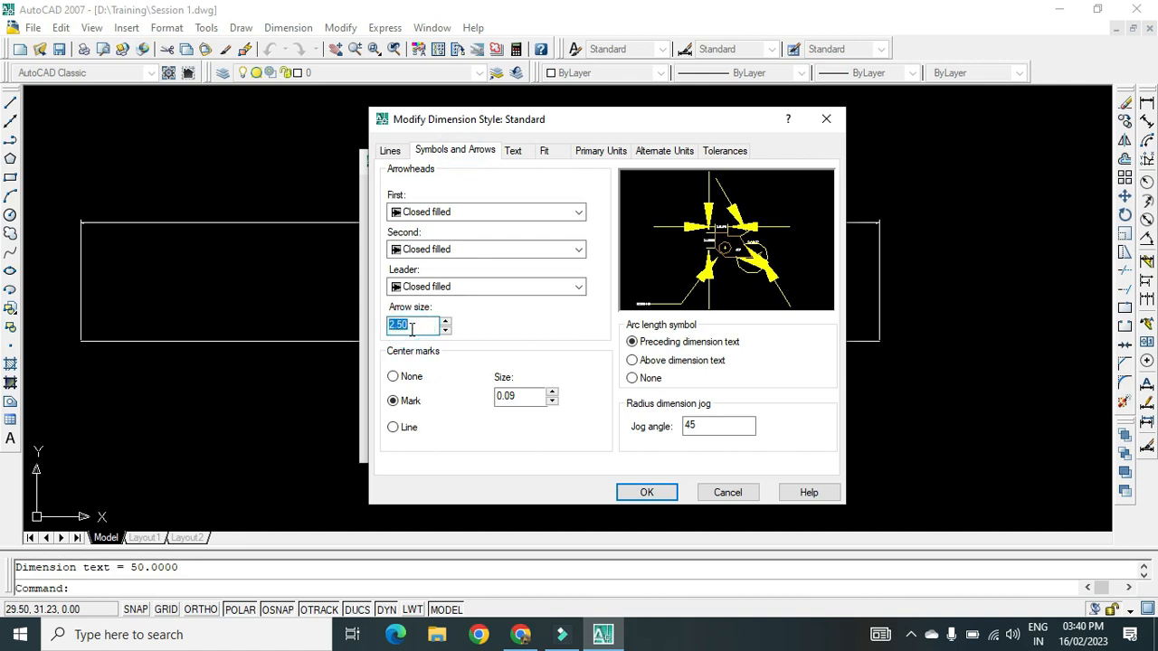
pyautogui.write('0.5')
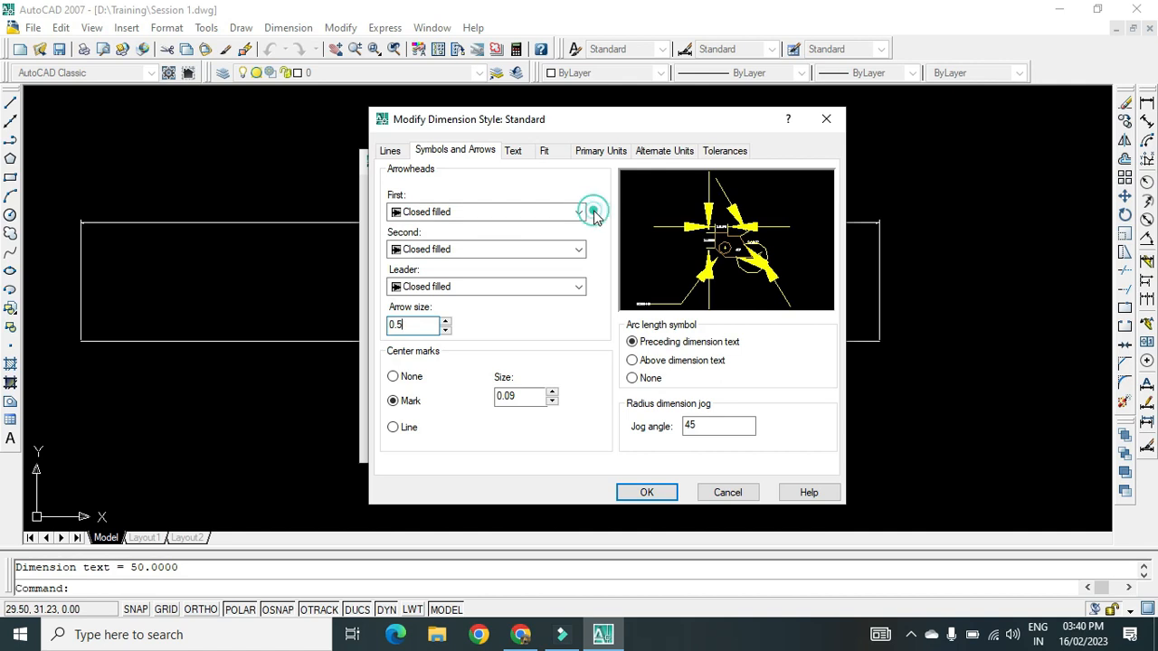
# Set the dimension text colour to yellow and its height to 2
pyautogui.click(514, 150)
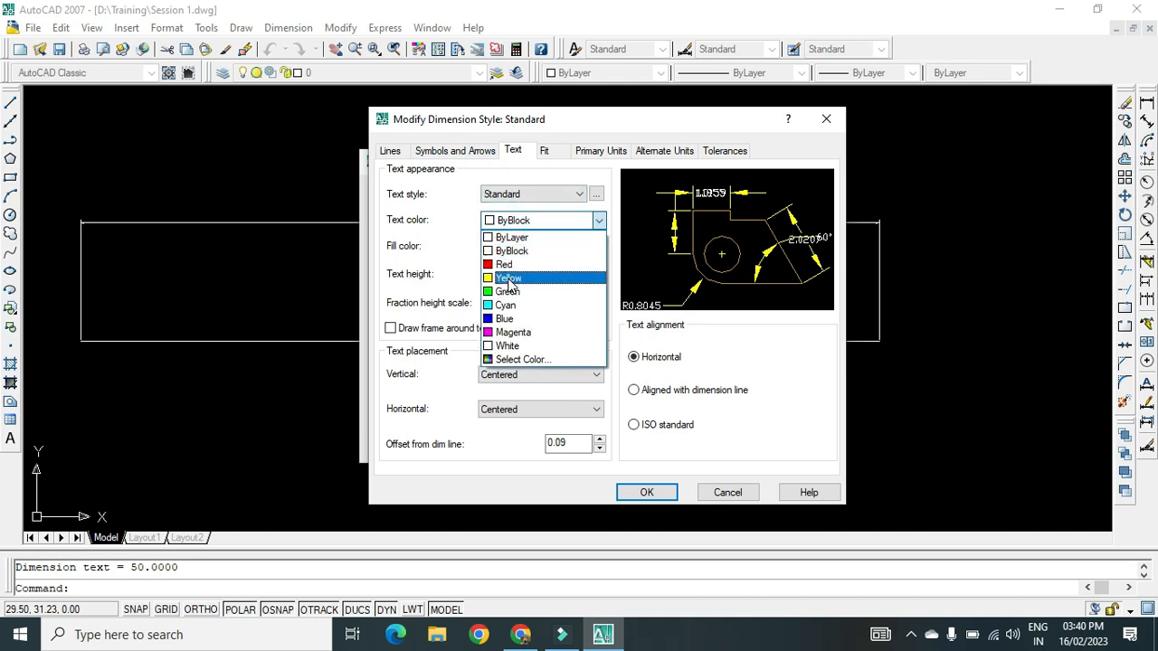
pyautogui.click(507, 279)
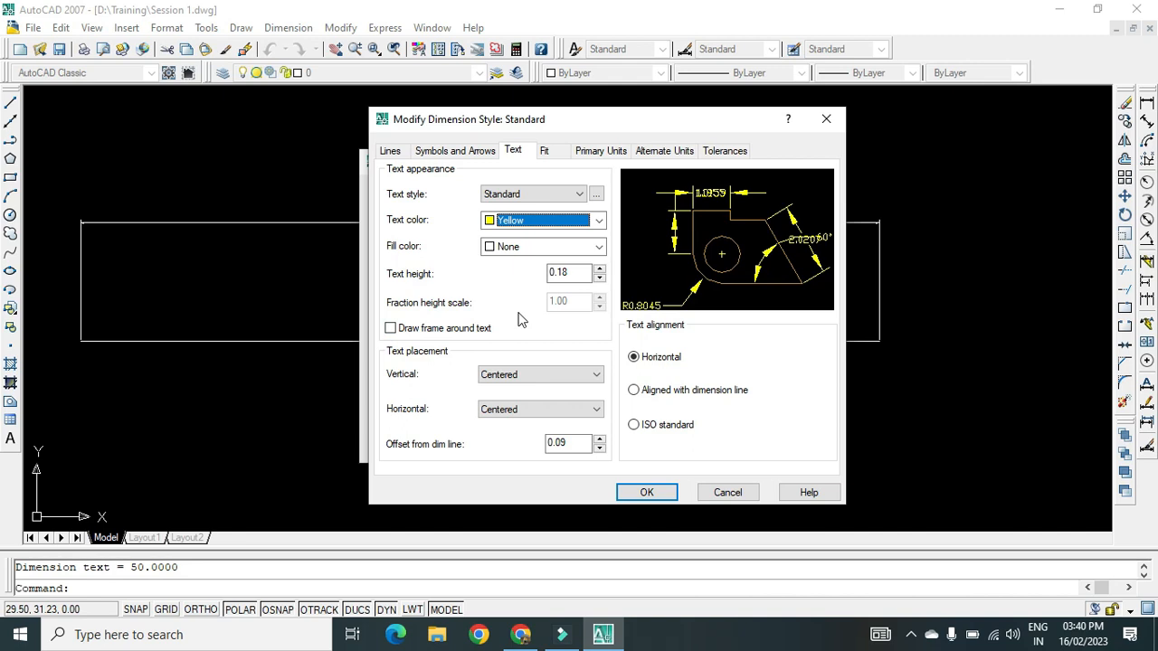
pyautogui.click(570, 273)
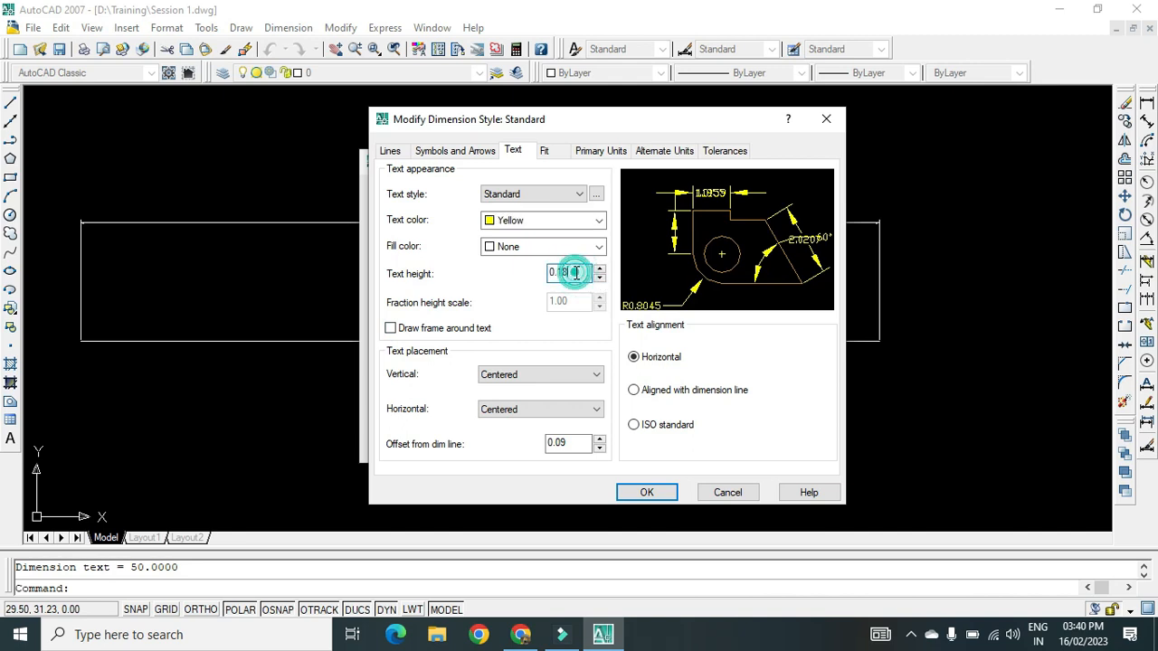
pyautogui.write('2')
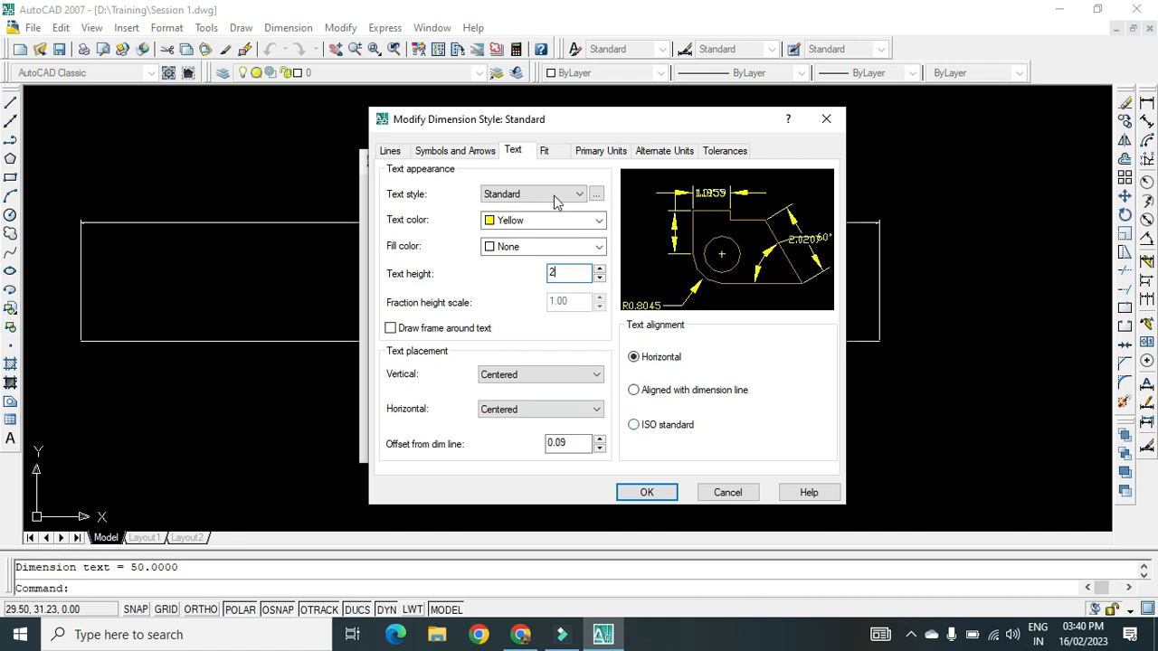
# Set primary units precision to 0.00, apply the style and make Standard current
pyautogui.click(600, 150)
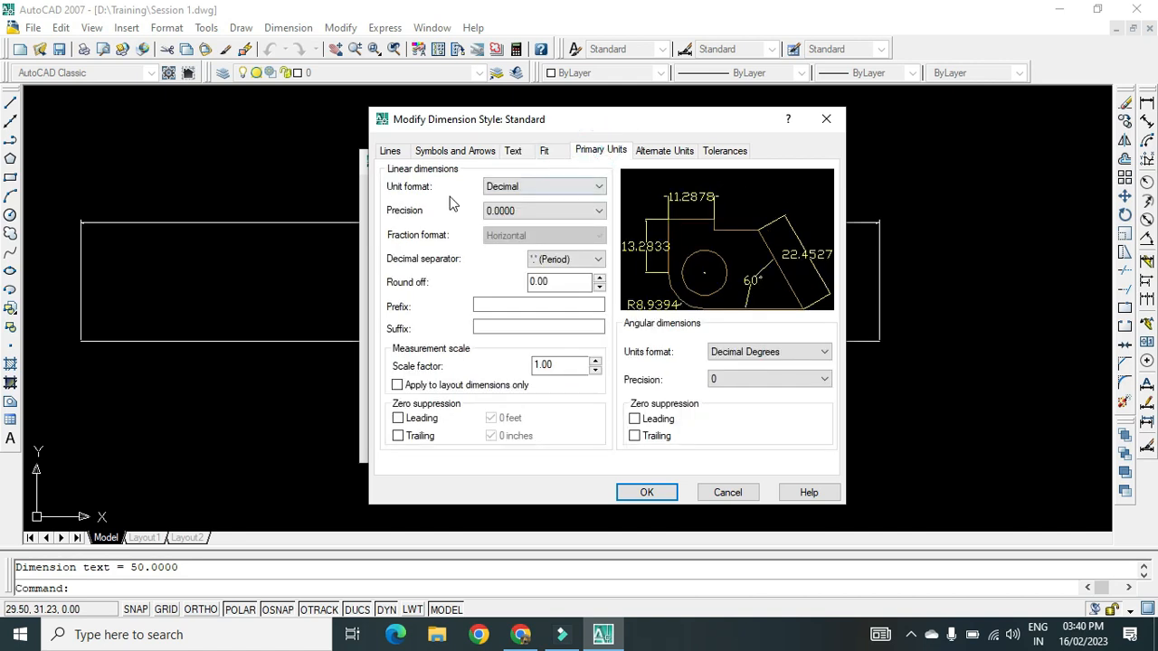
pyautogui.moveTo(405, 196)
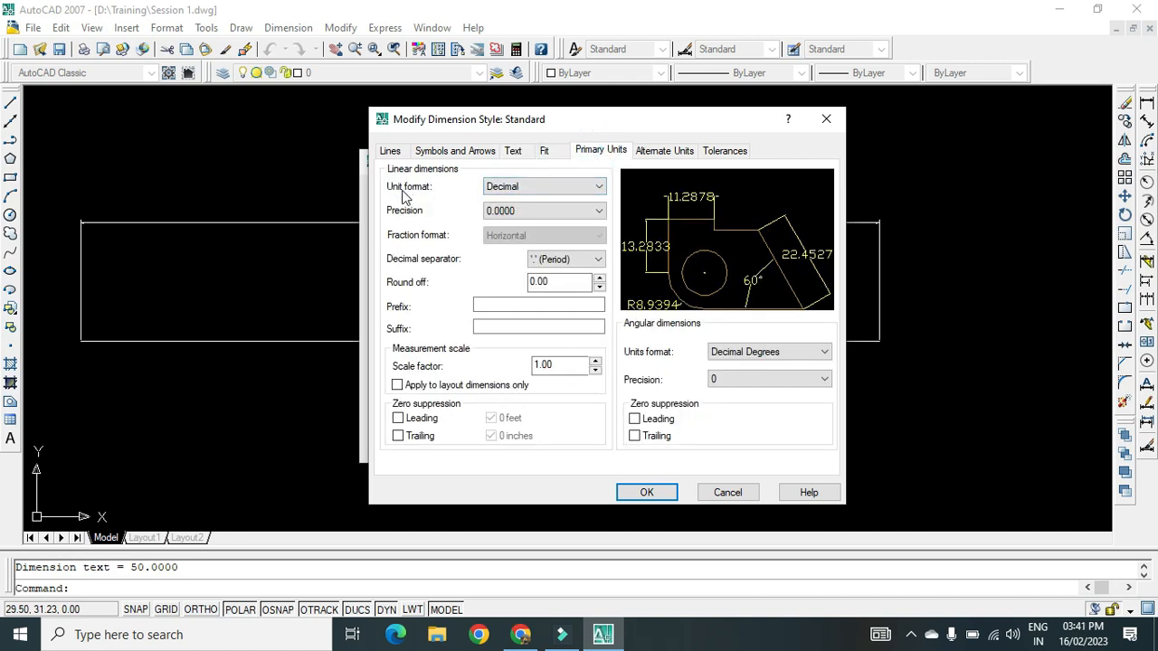
pyautogui.click(597, 210)
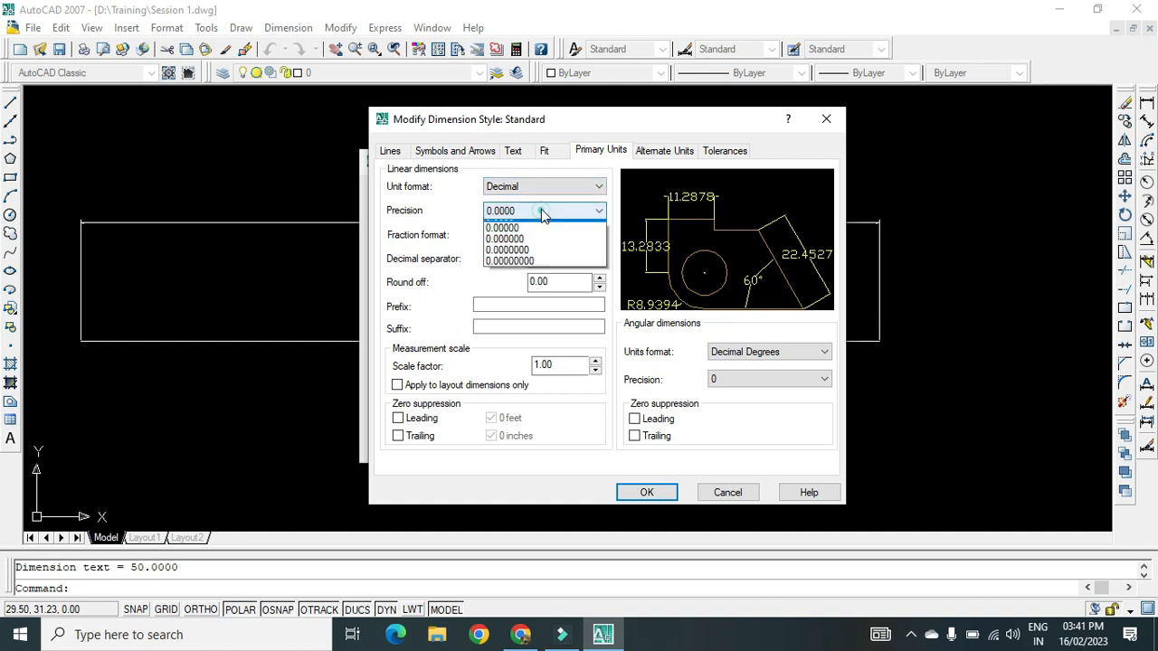
pyautogui.click(503, 228)
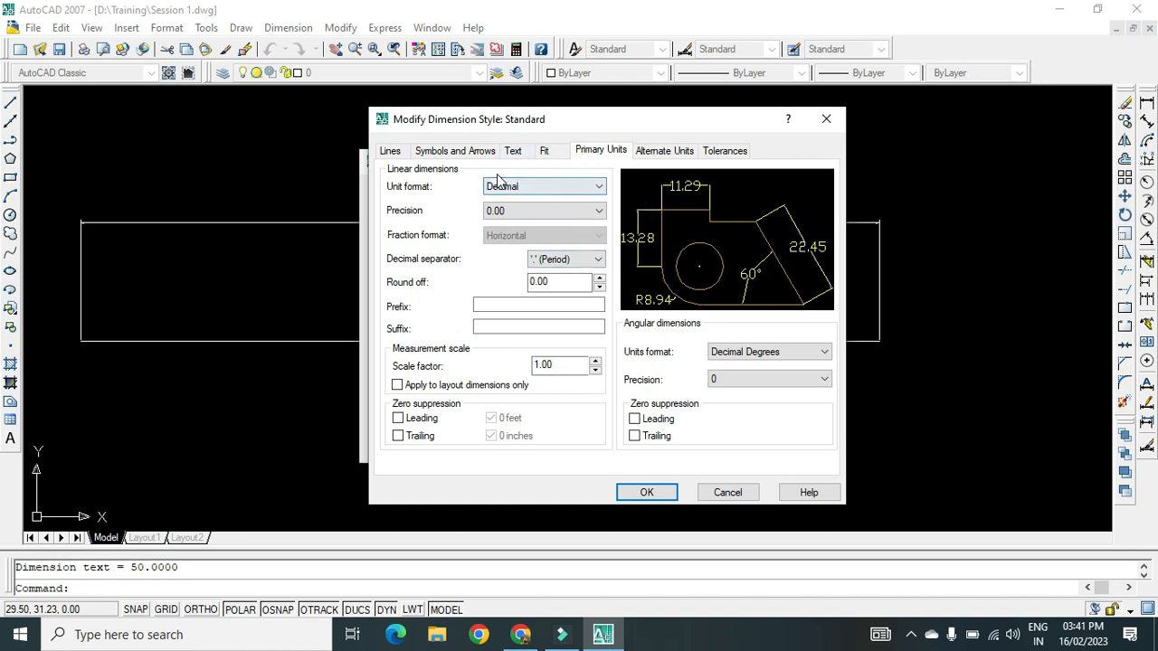
pyautogui.moveTo(648, 492)
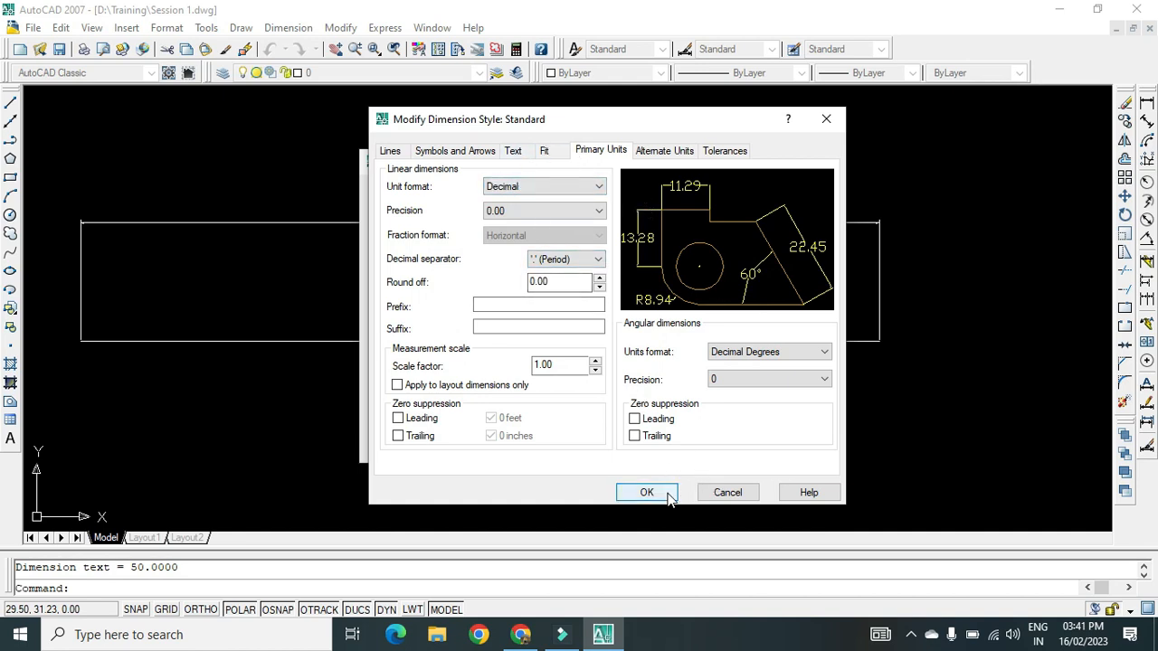
pyautogui.click(646, 492)
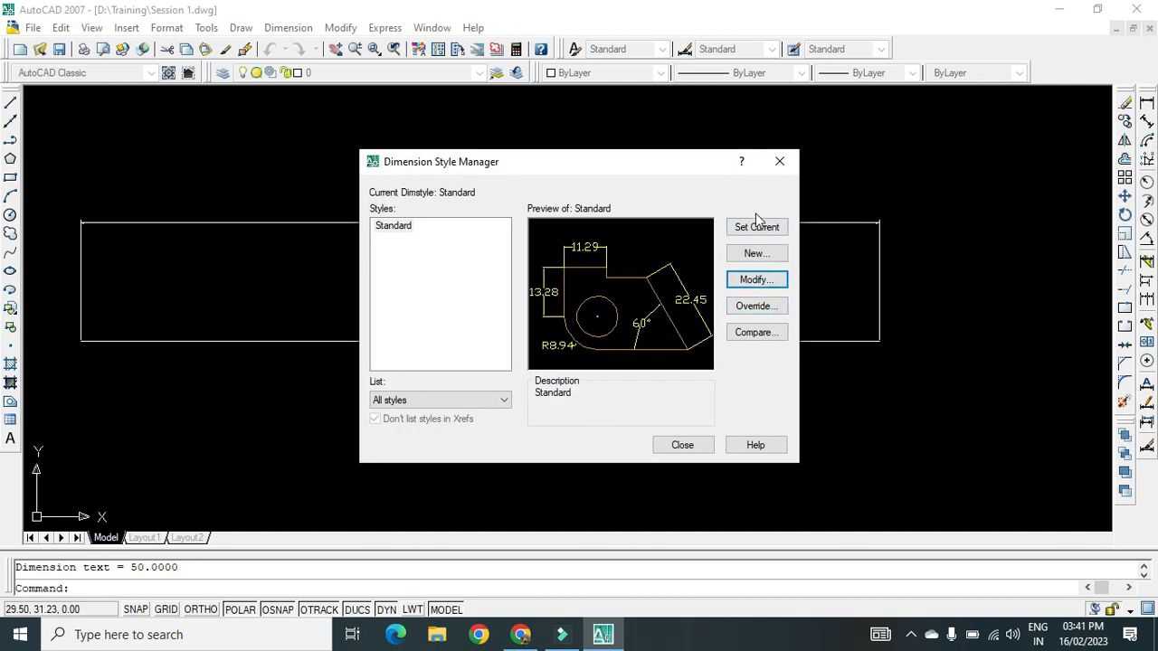
pyautogui.click(756, 228)
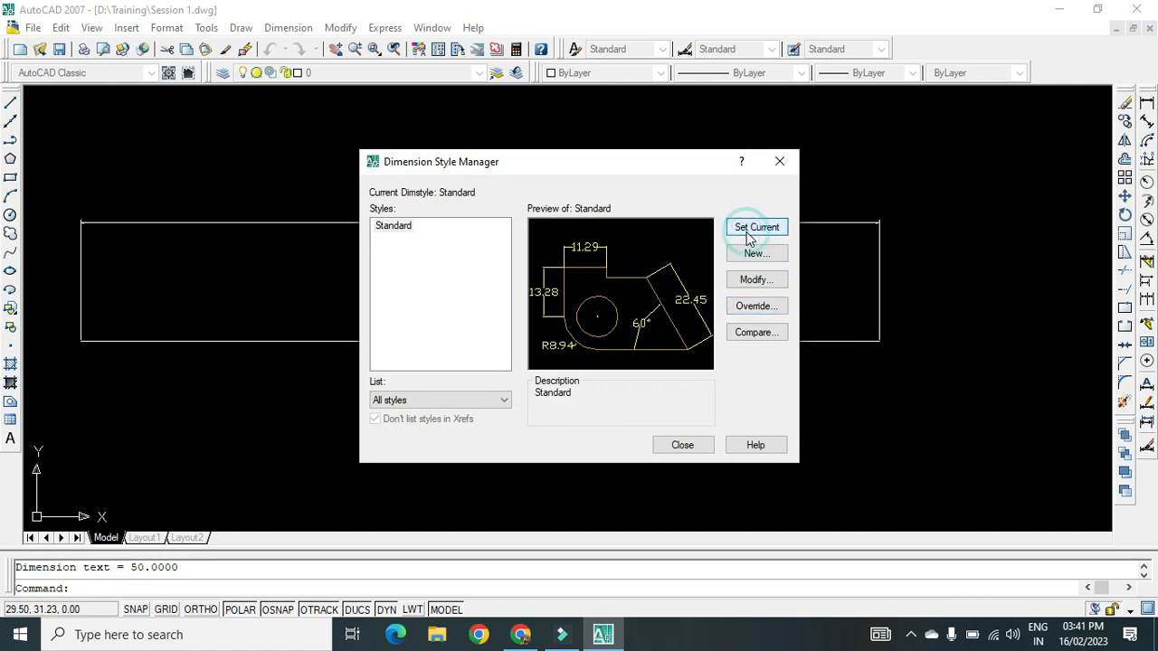
pyautogui.click(682, 445)
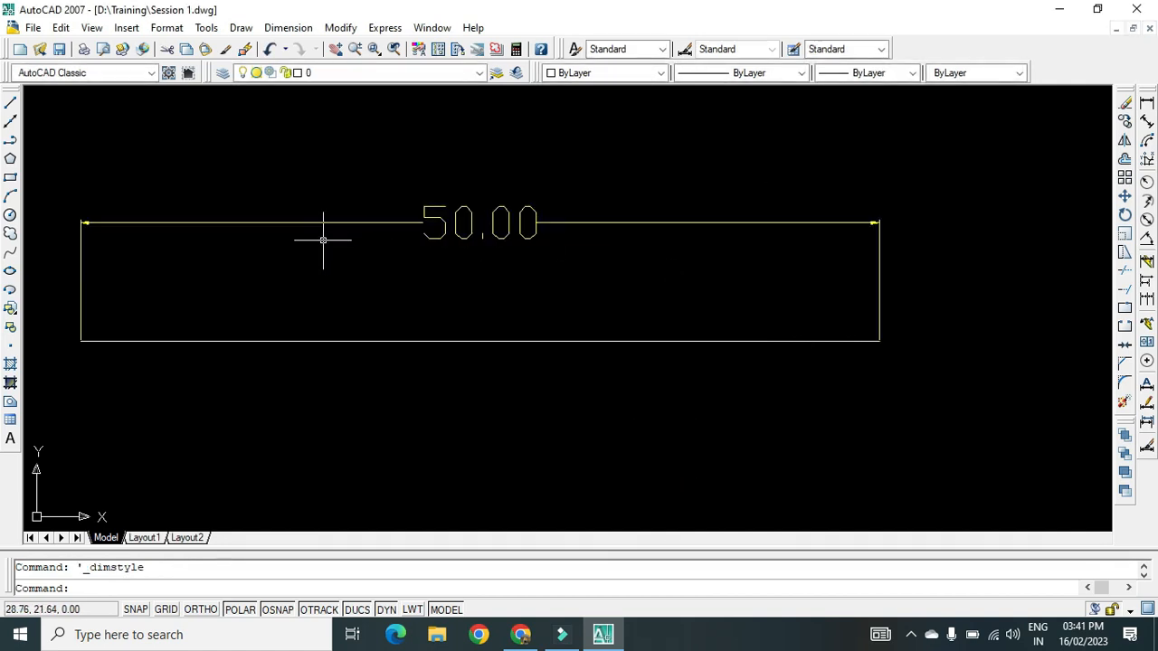